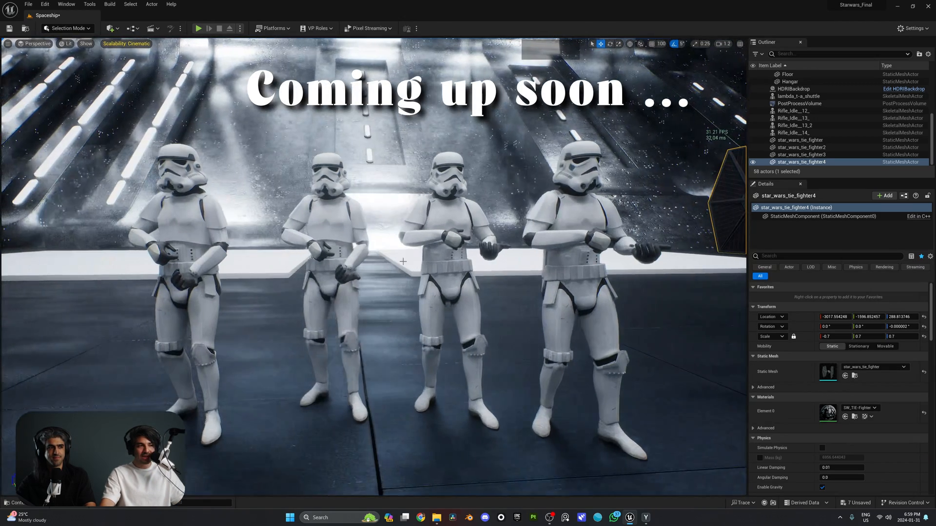
Step: Delete the selected Rifle_Idle Stormtrooper actors, leaving the hangar empty
click(451, 239)
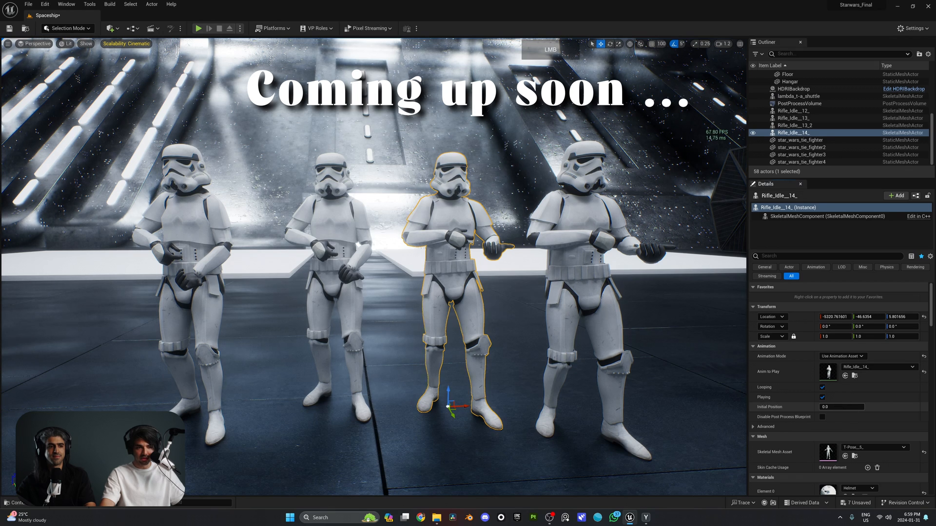
click(800, 110)
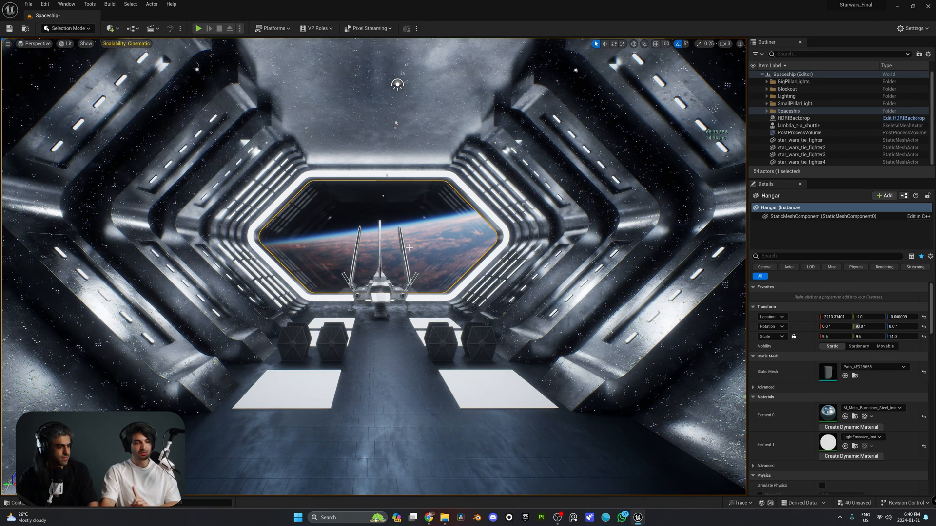
mouse_move(427, 518)
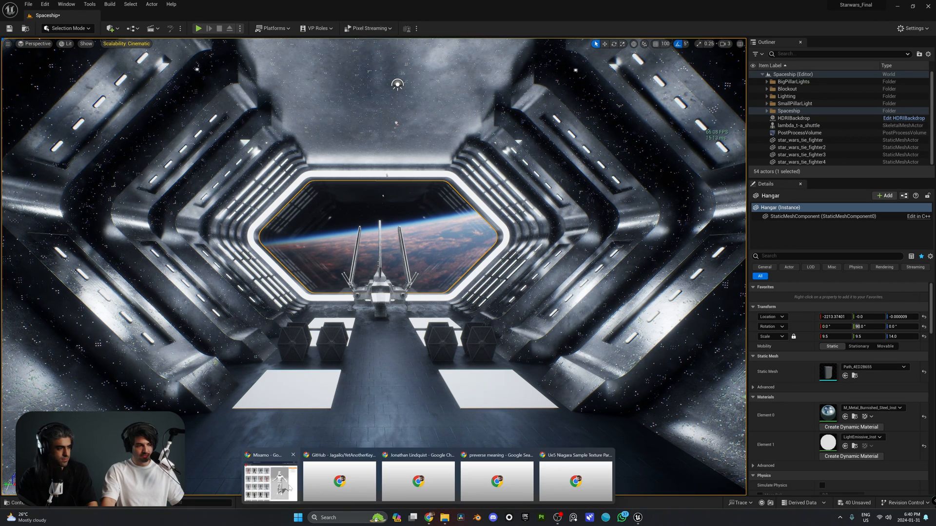
Step: Review the rigged Storm Trooper's free download formats, including FBX, then dismiss them
click(270, 481)
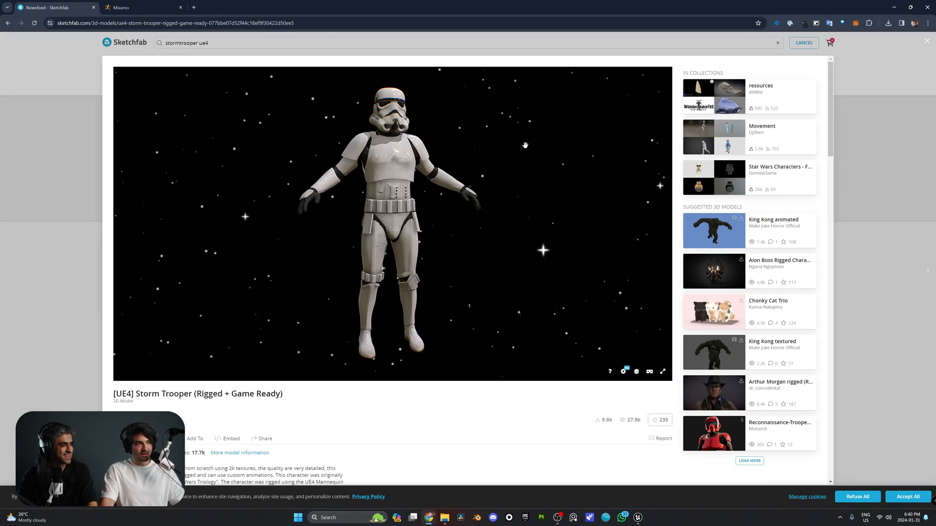
mouse_move(532, 174)
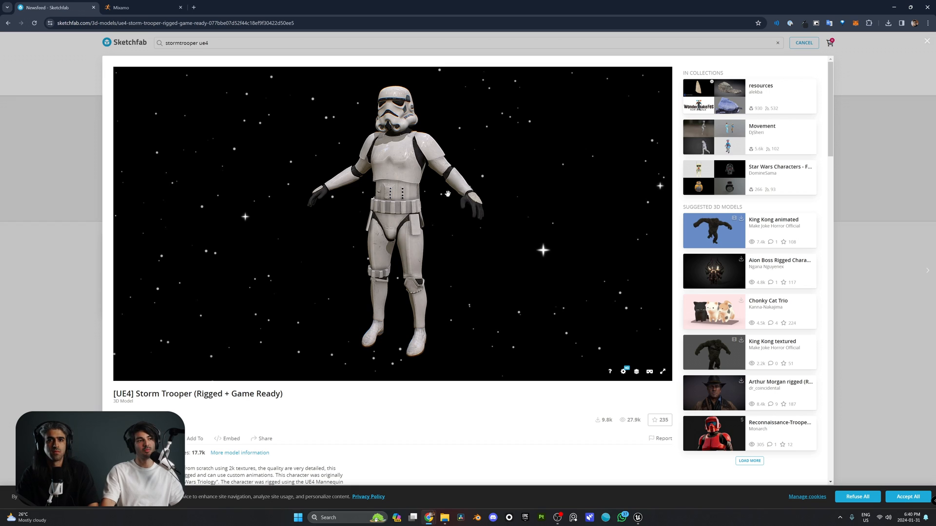
mouse_move(238, 421)
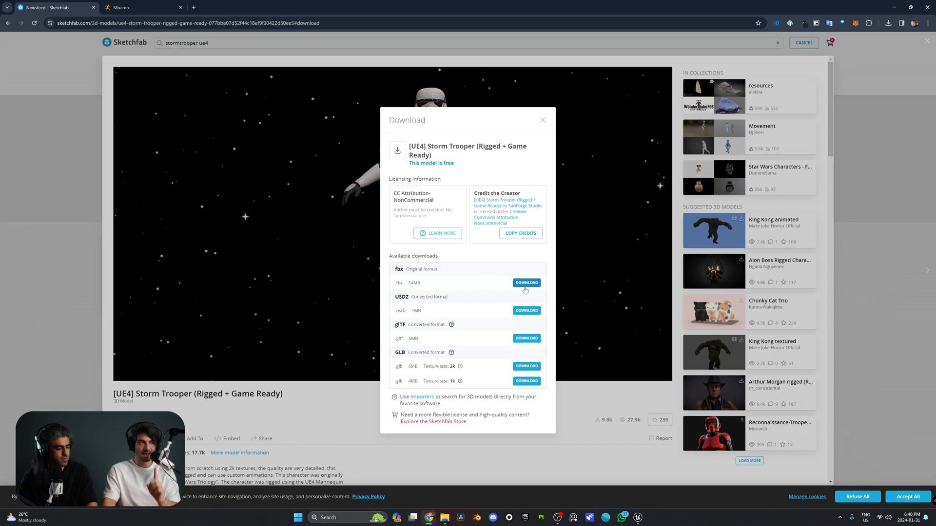
click(542, 120)
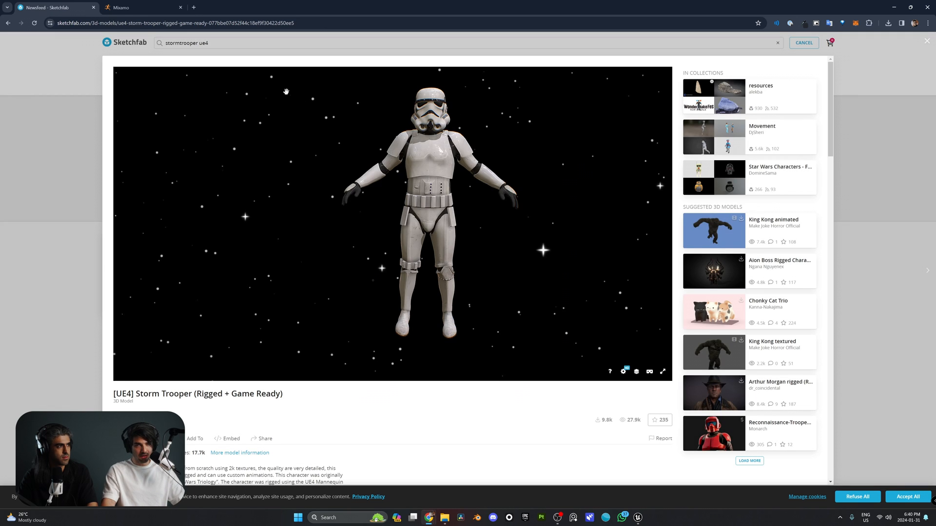
mouse_move(429, 518)
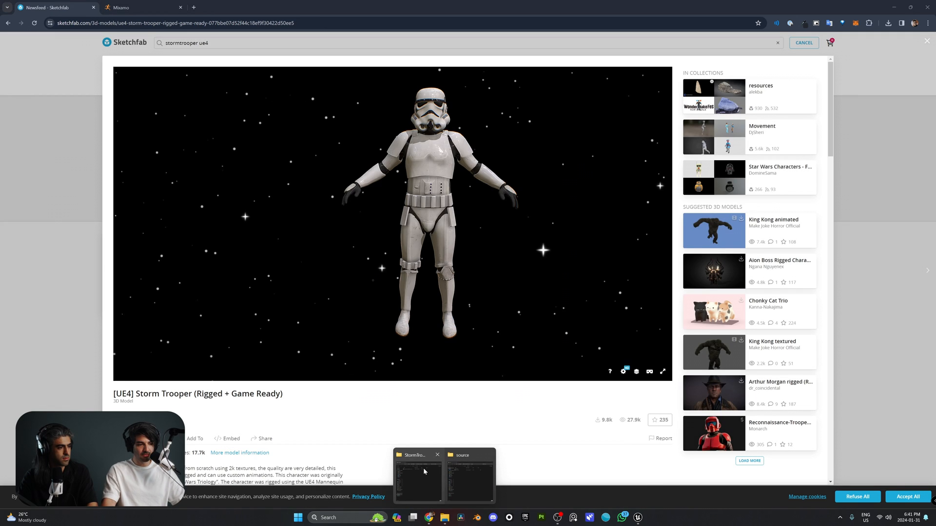
Step: Browse into ue4-storm-trooper-rigged-game-ready's source folder holding StormTrooper.fbx
click(417, 478)
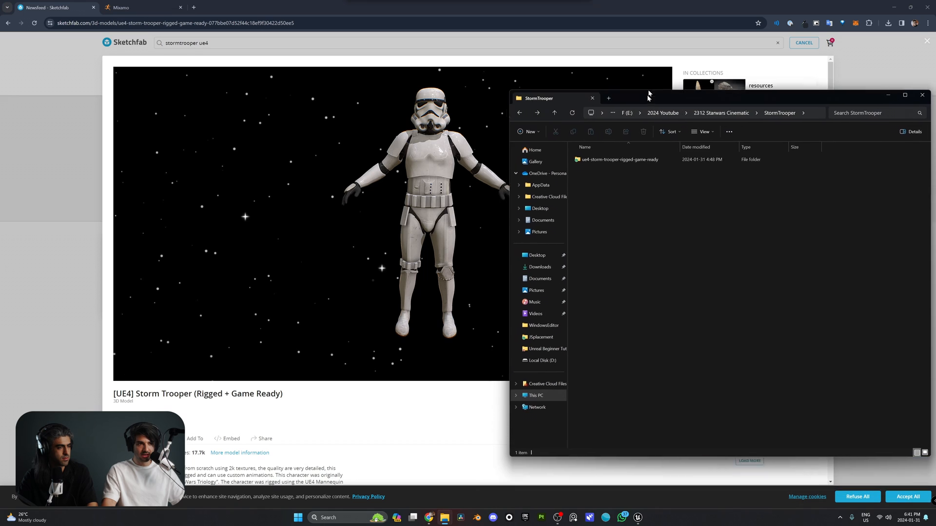
double_click(618, 159)
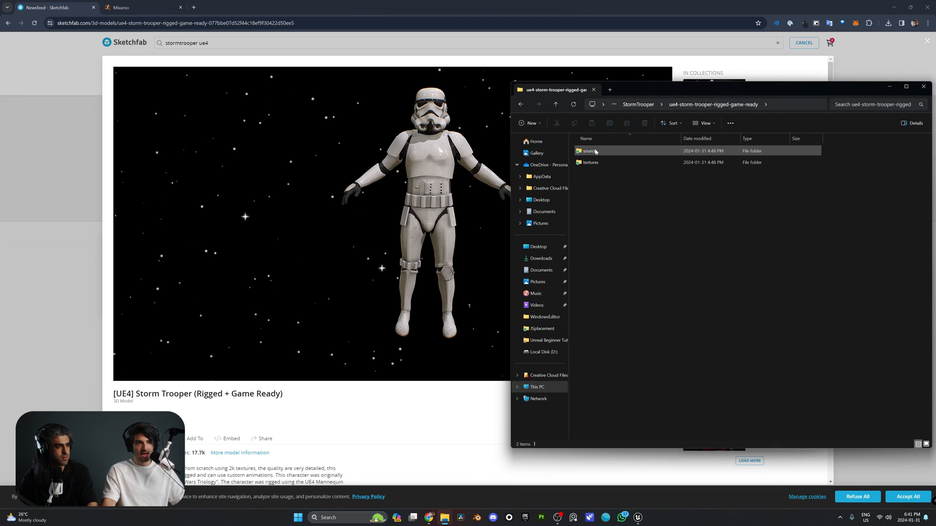
click(589, 151)
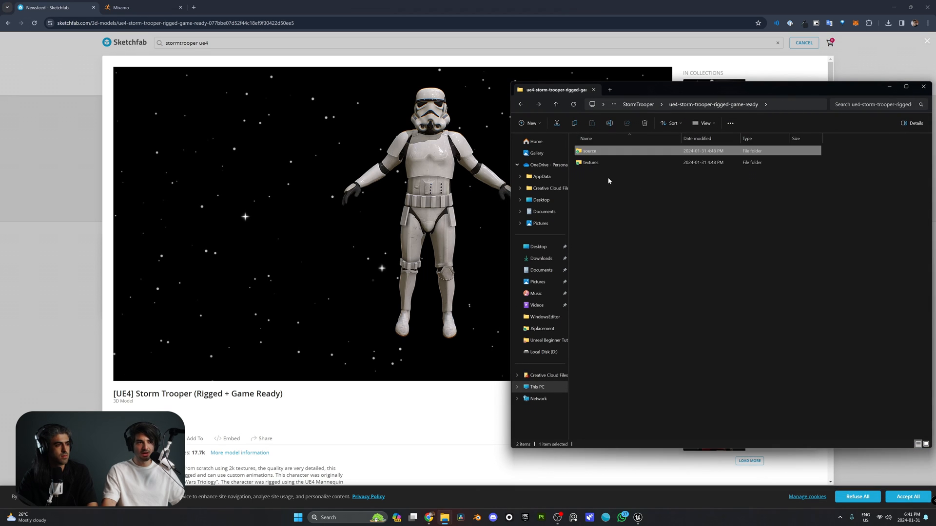
double_click(591, 163)
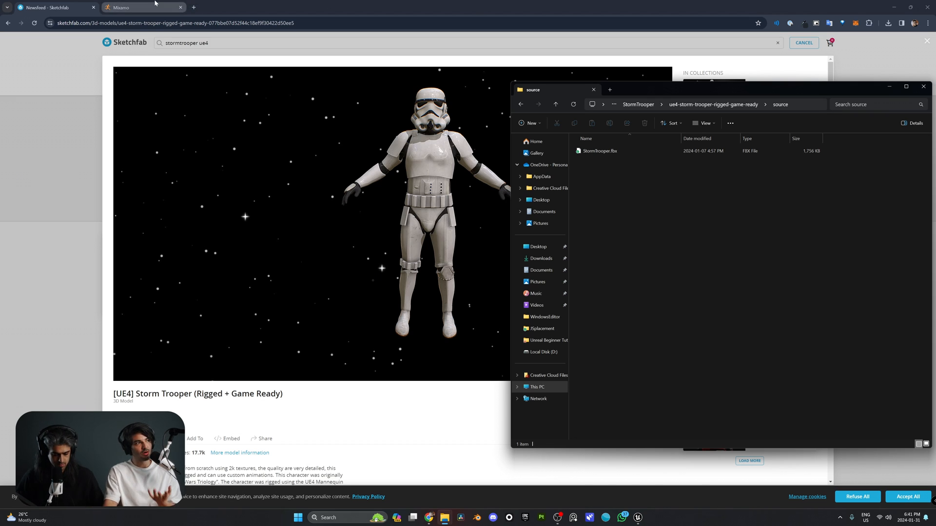
Step: Switch to Mixamo, glance at the Characters library, then return to the Animations list
click(142, 7)
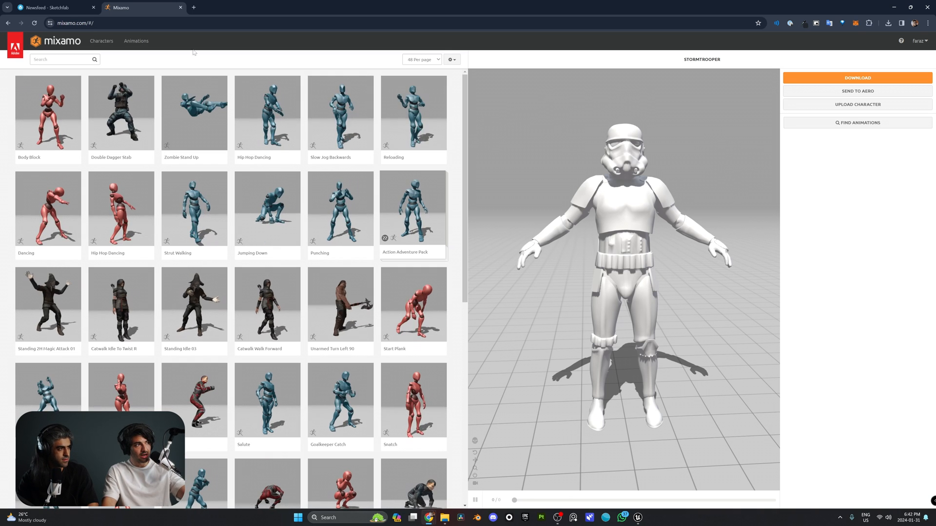
click(100, 41)
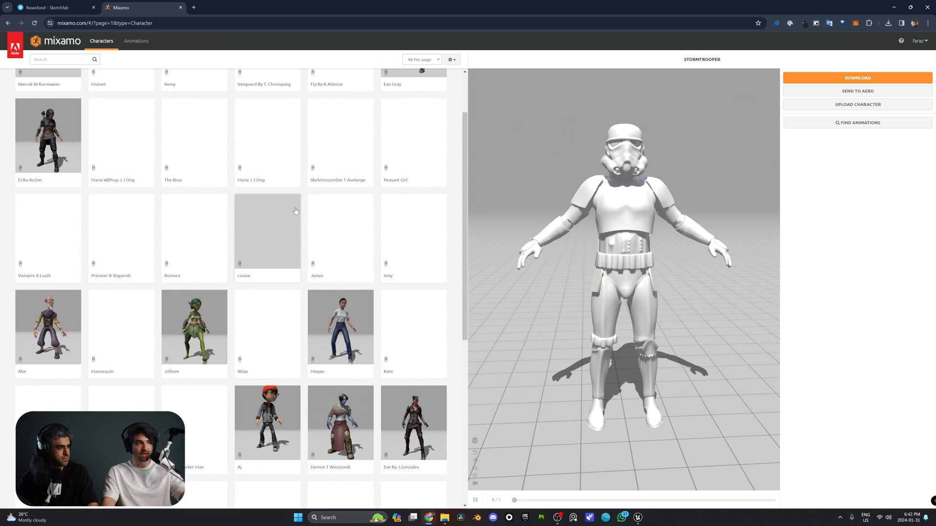
scroll(up, 3)
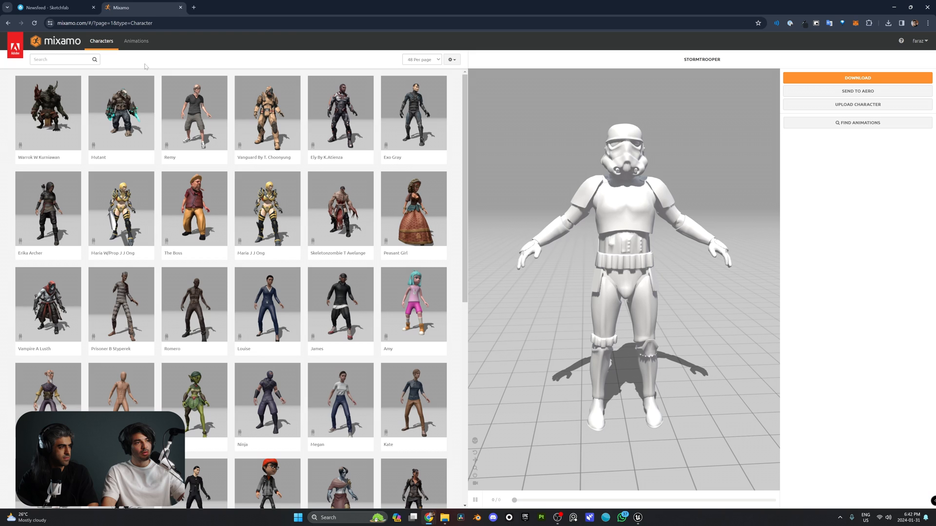
click(137, 41)
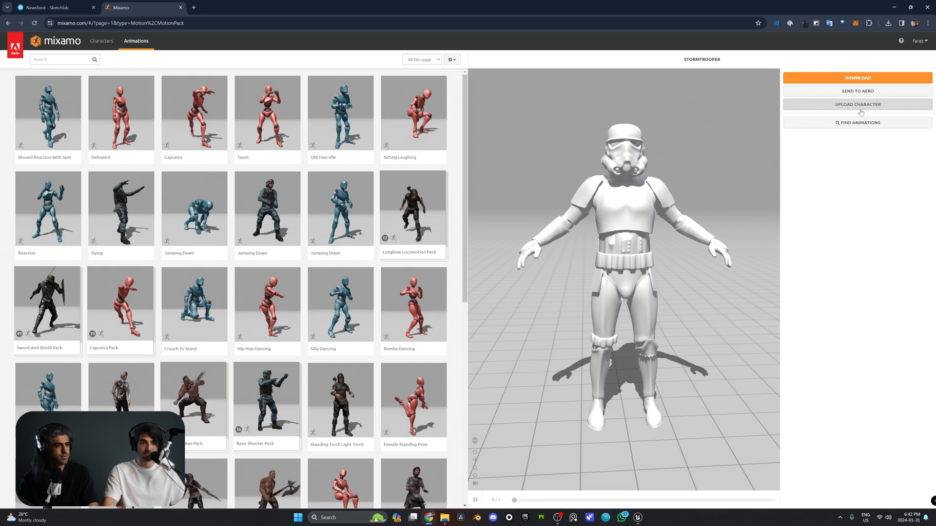
click(857, 104)
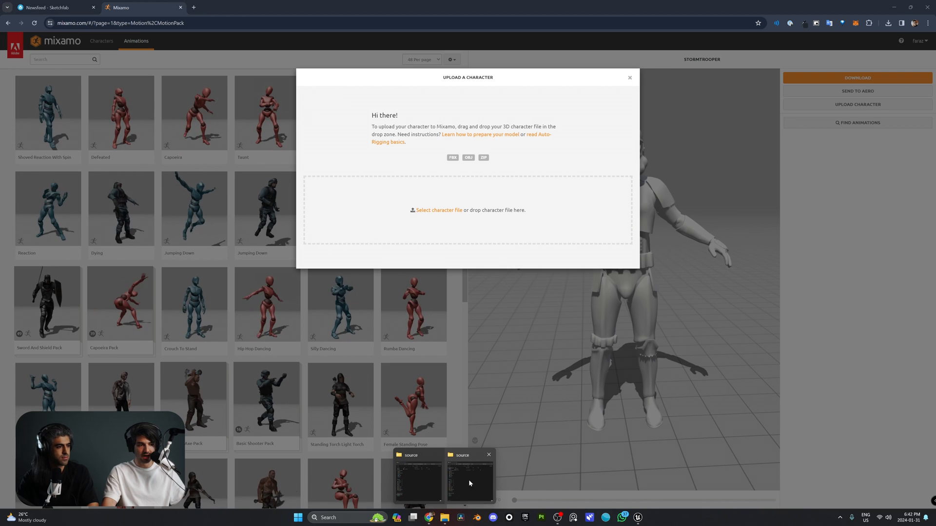
click(469, 481)
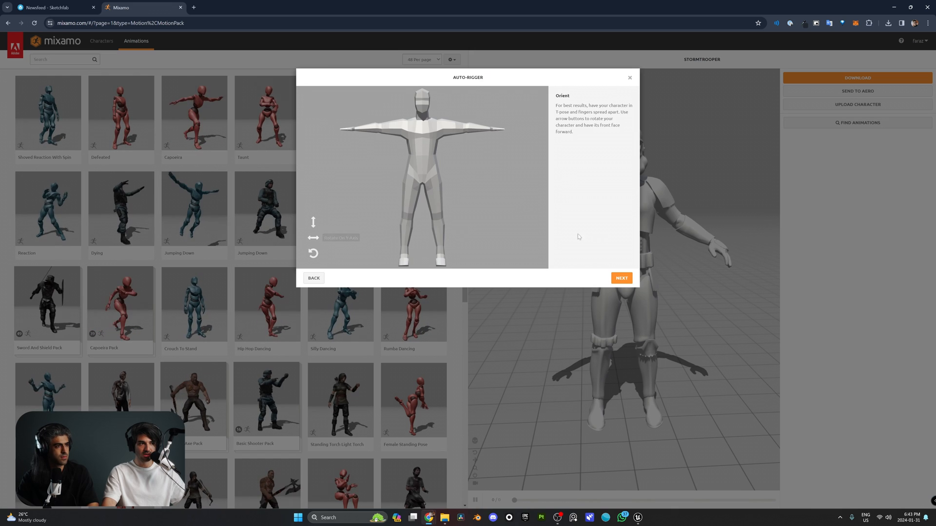
click(621, 278)
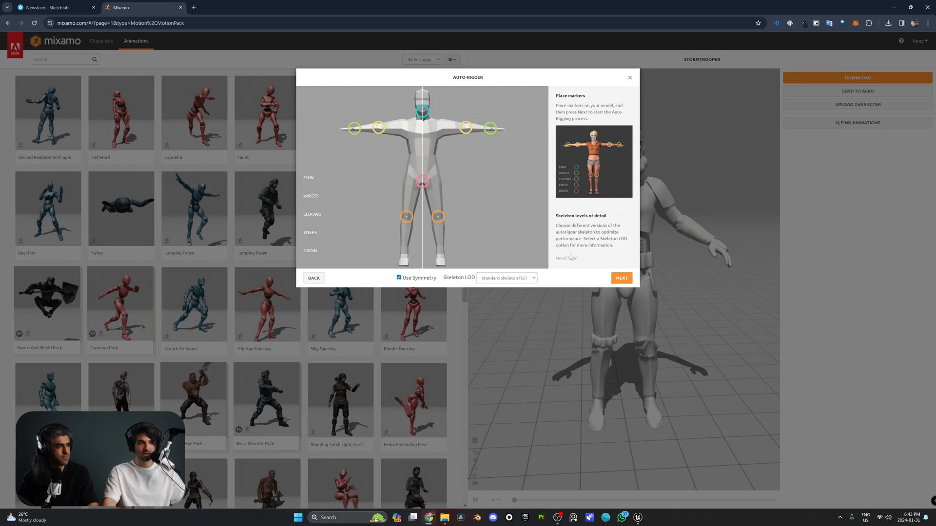
click(621, 278)
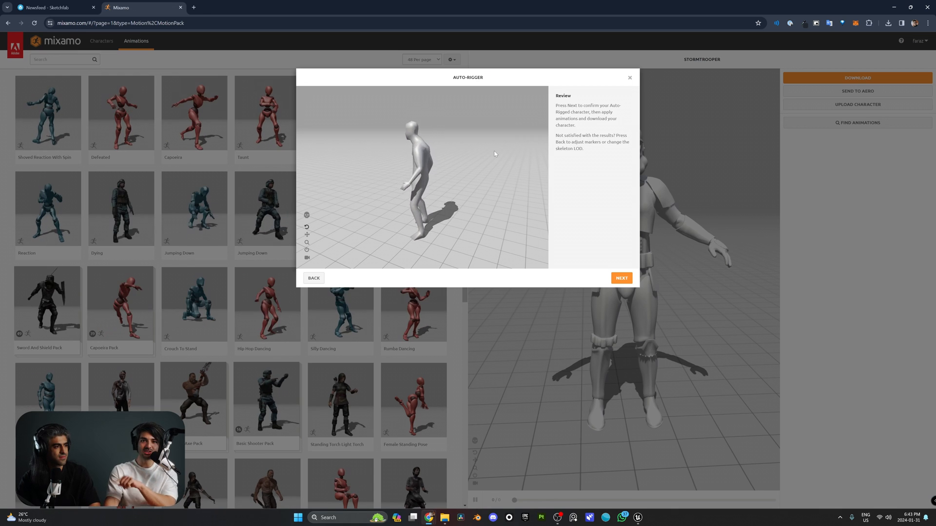
click(621, 278)
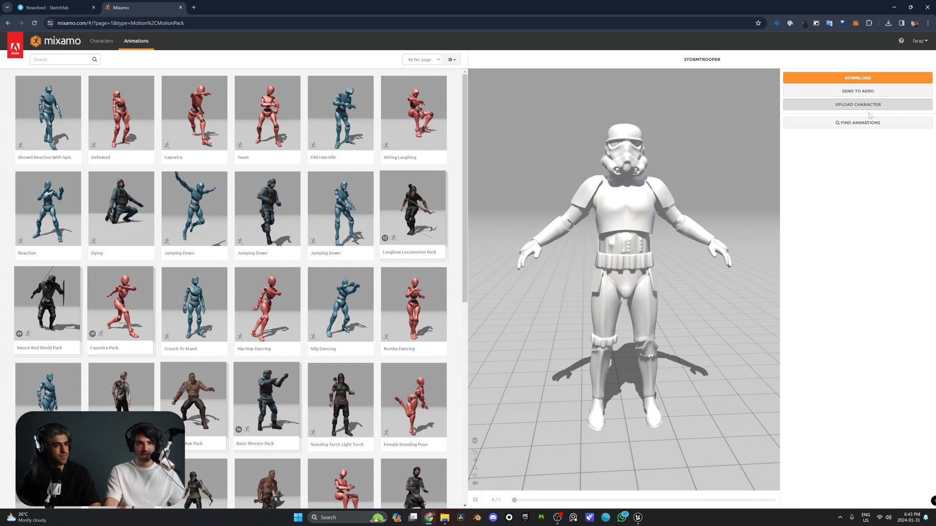
Step: Upload StormTrooper.fbx and confirm the Auto-Rigger result as the current character
click(857, 104)
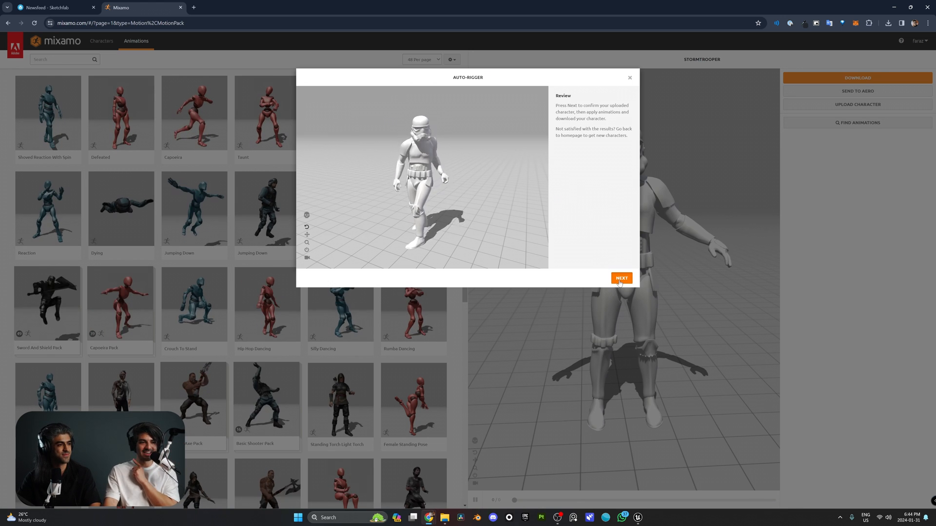
click(621, 278)
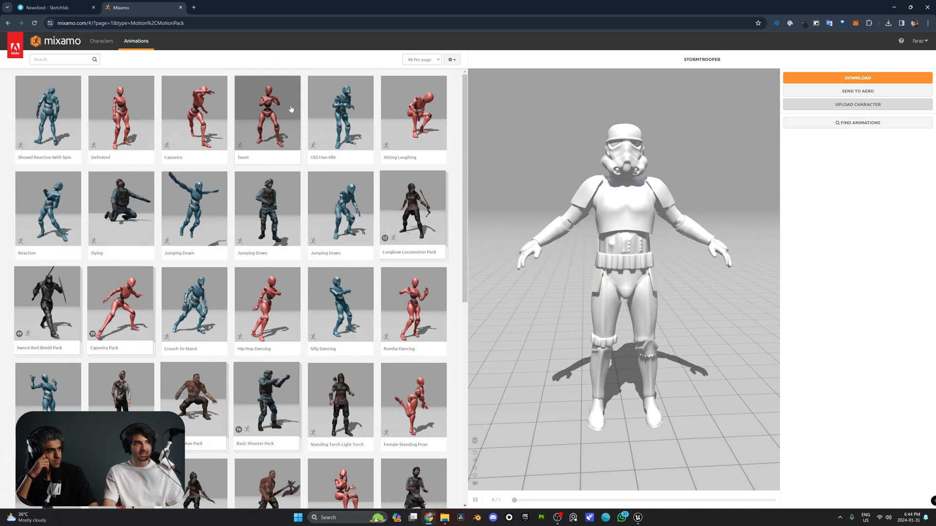
Step: Play Taunt on the Stormtrooper, then search the library for 't pose'
click(267, 113)
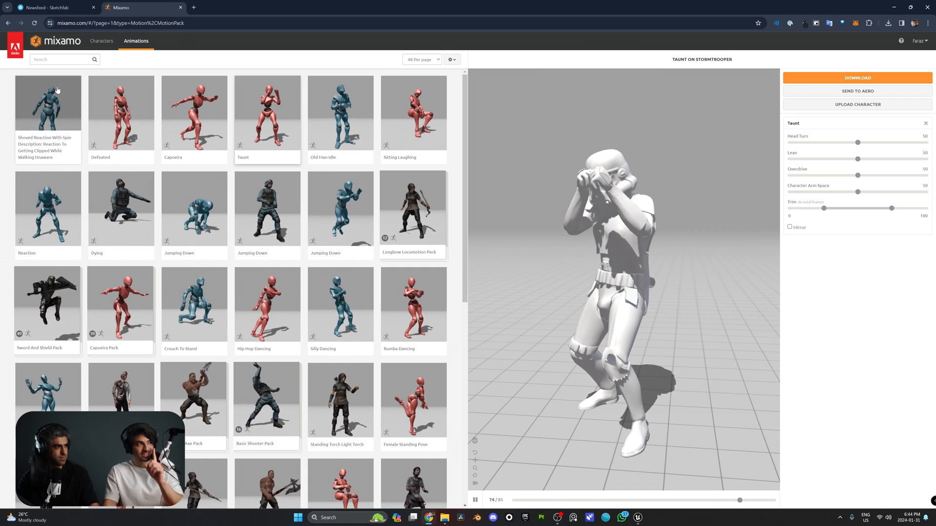
click(59, 59)
text(t pose)
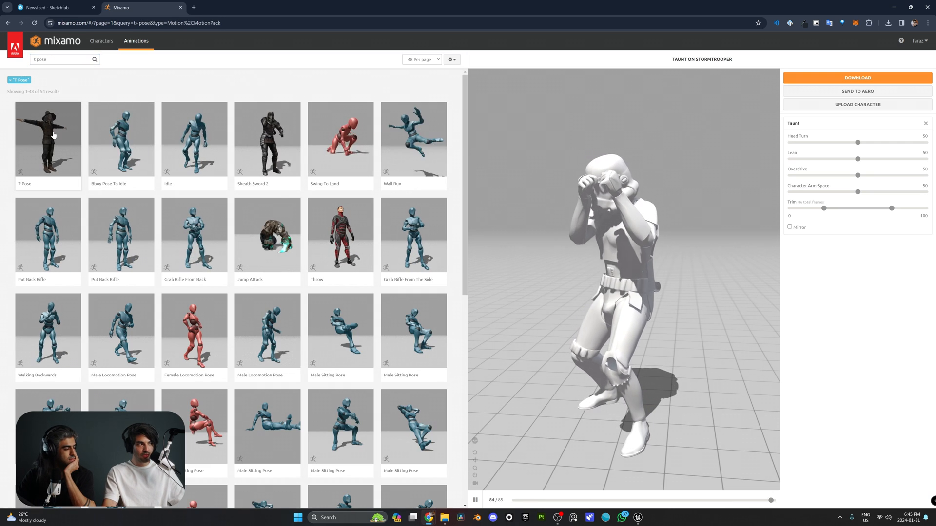
click(48, 139)
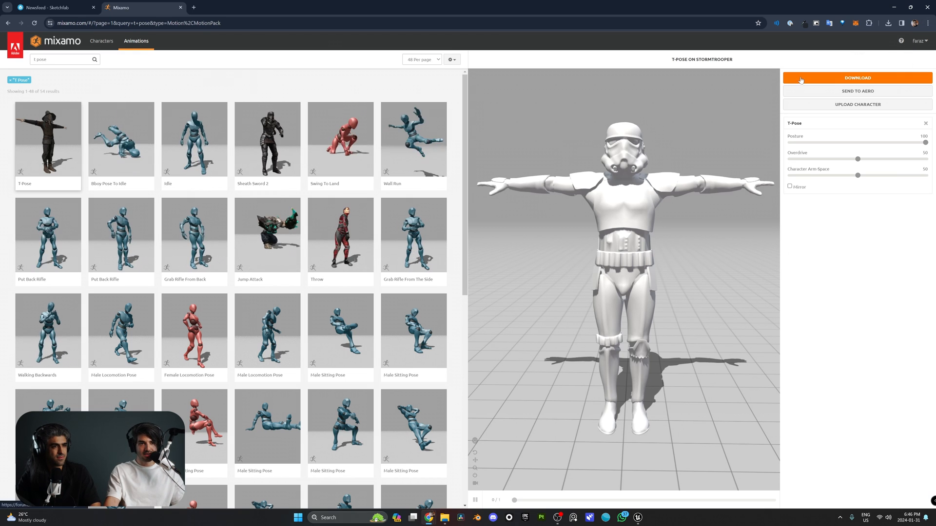
Step: Download the T-Pose Stormtrooper as FBX Binary with skin
click(857, 78)
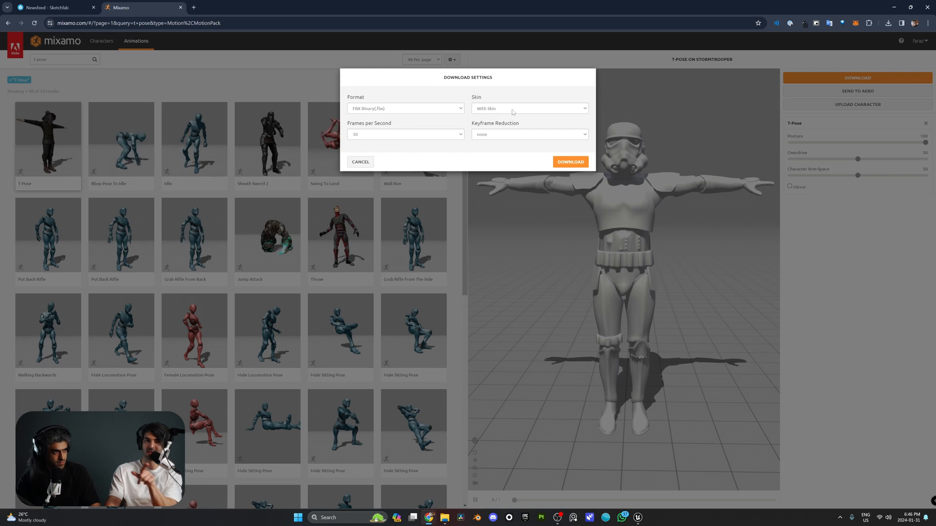
click(528, 109)
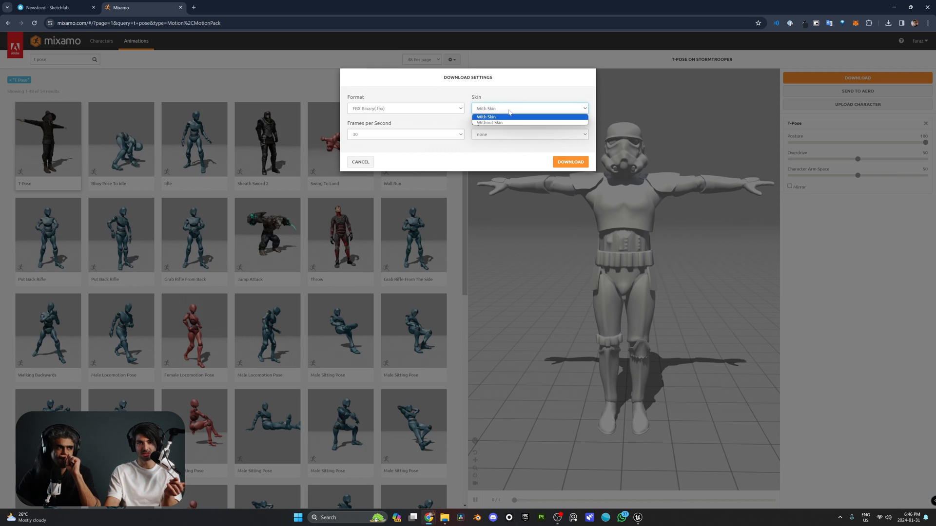
click(485, 116)
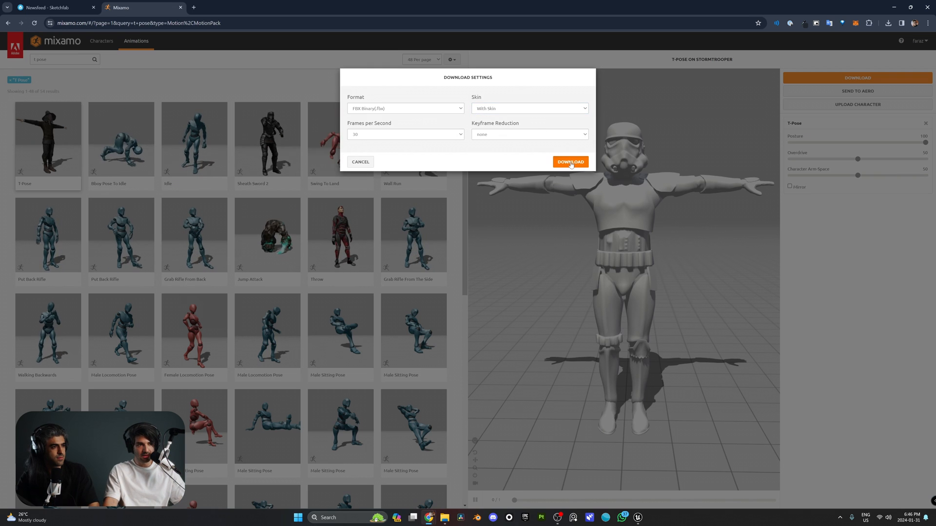
click(569, 161)
text(rifle idl)
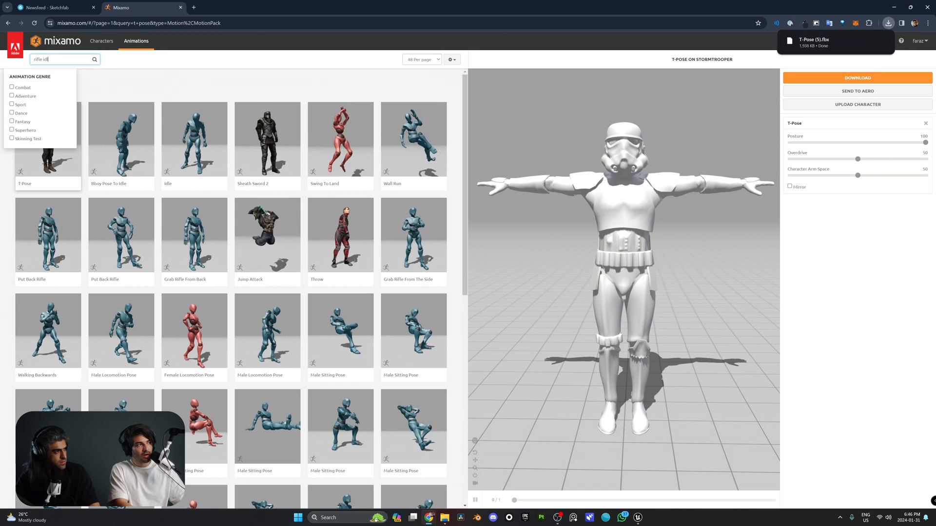
Step: Search 'rifle idle' and apply a Rifle Idle animation to the Stormtrooper
key(Return)
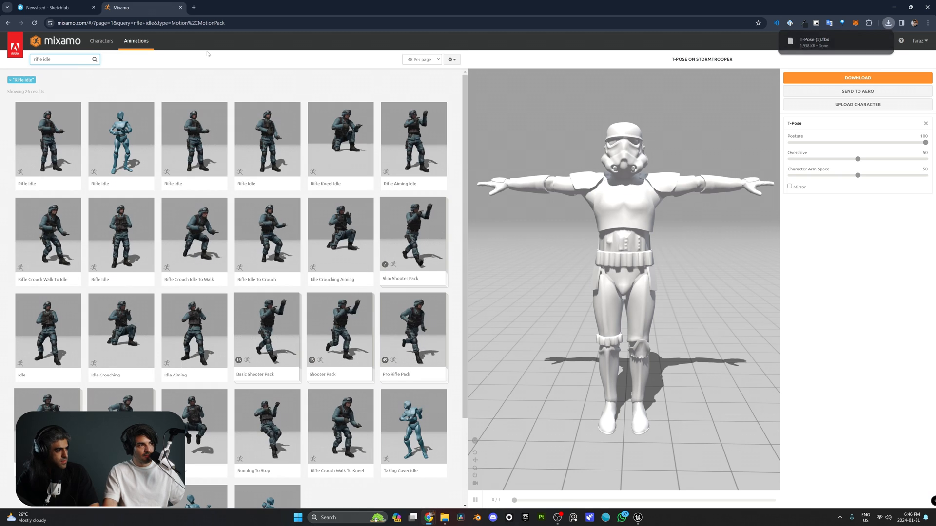
click(194, 140)
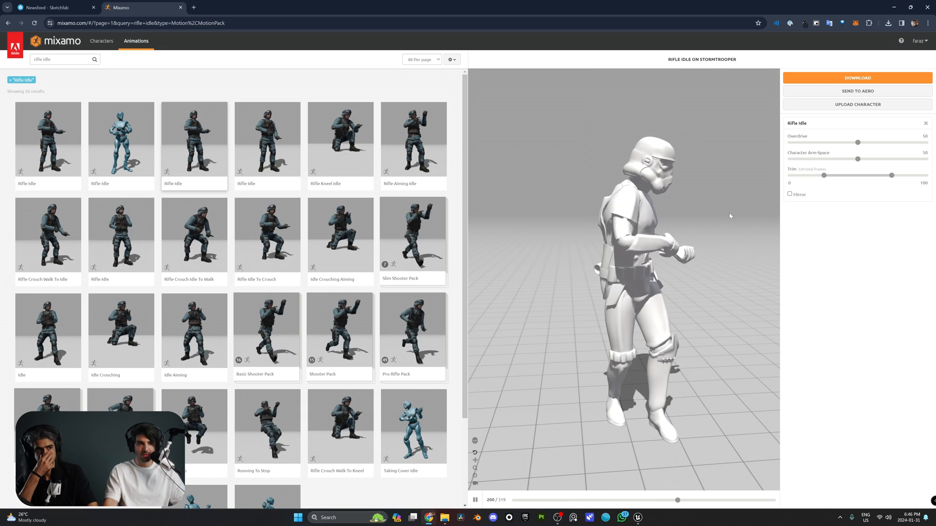
Step: Download the Rifle Idle animation with Skin set to Without Skin
click(857, 78)
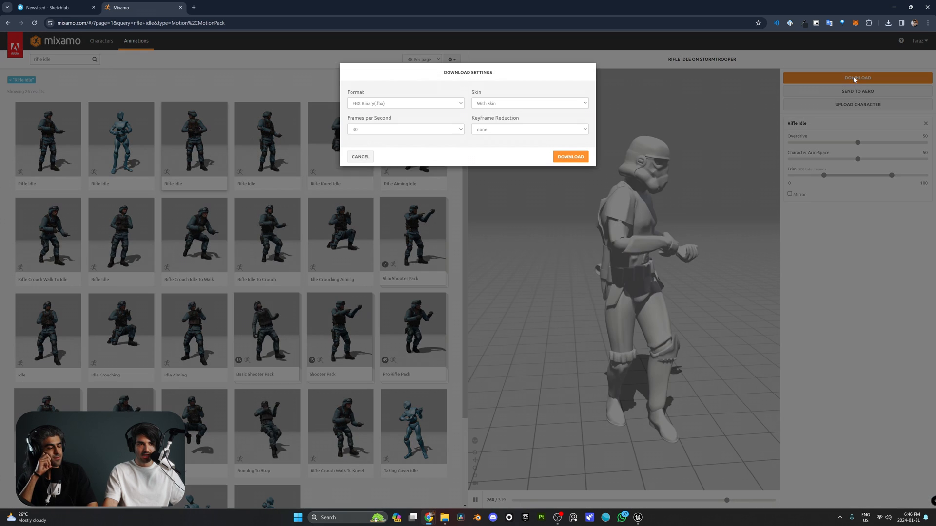
click(528, 108)
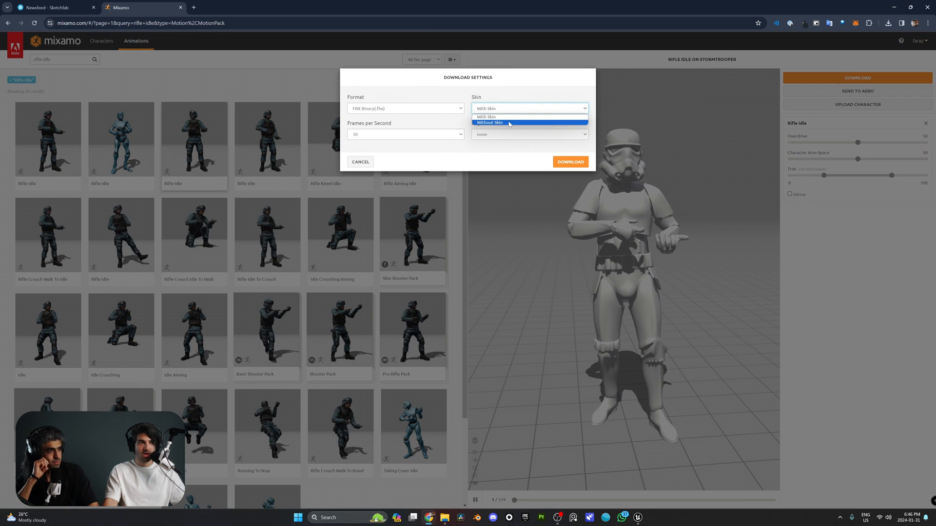
click(568, 162)
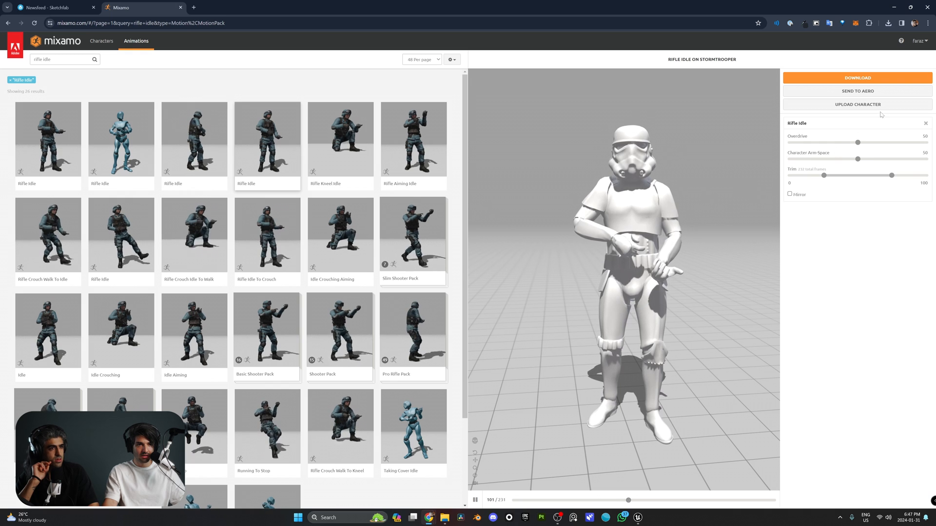
Step: Download this Rifle Idle without skin and start downloading another Rifle Idle variant
click(857, 78)
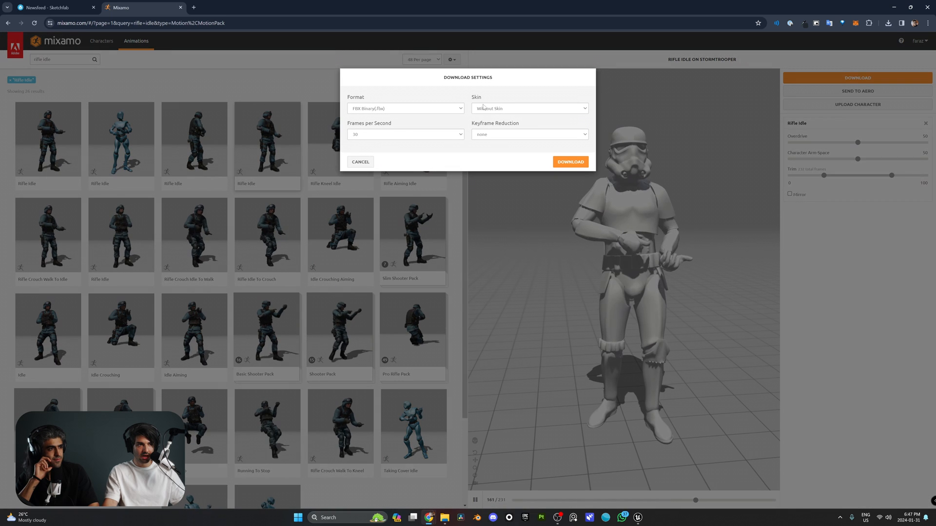
click(570, 162)
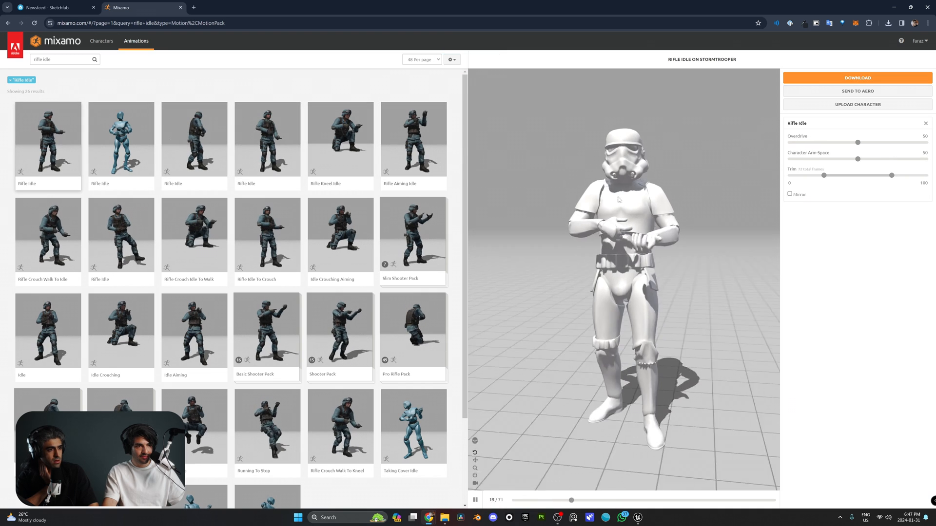
click(121, 140)
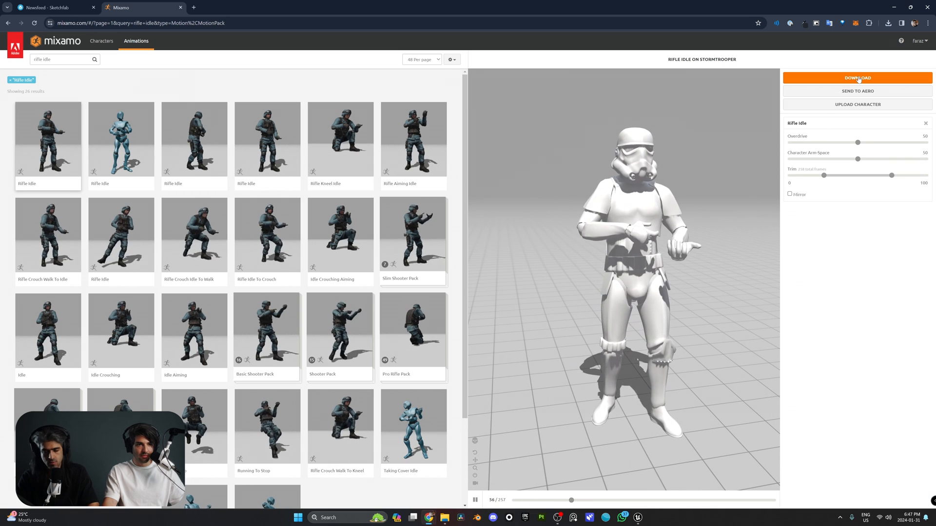
click(857, 78)
text(walking)
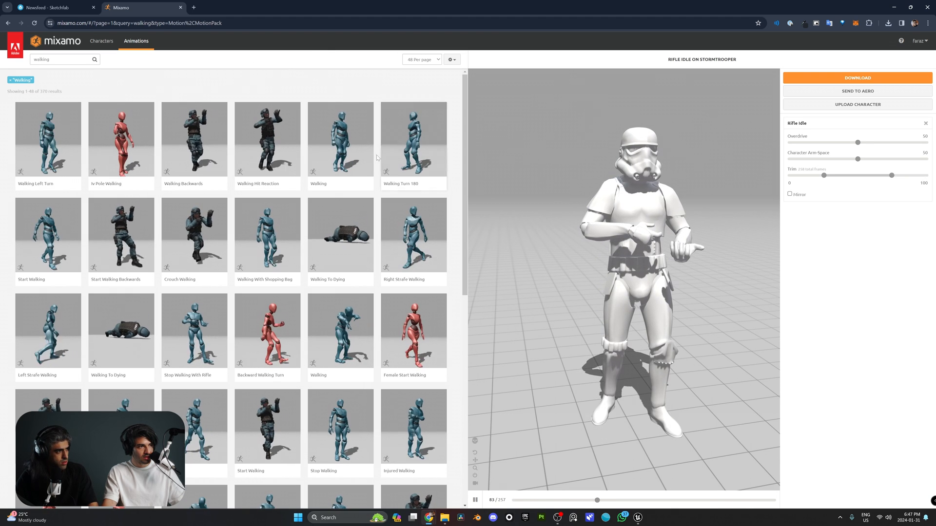
Step: Apply the Walking animation to the Stormtrooper and keep it walking in place
click(339, 139)
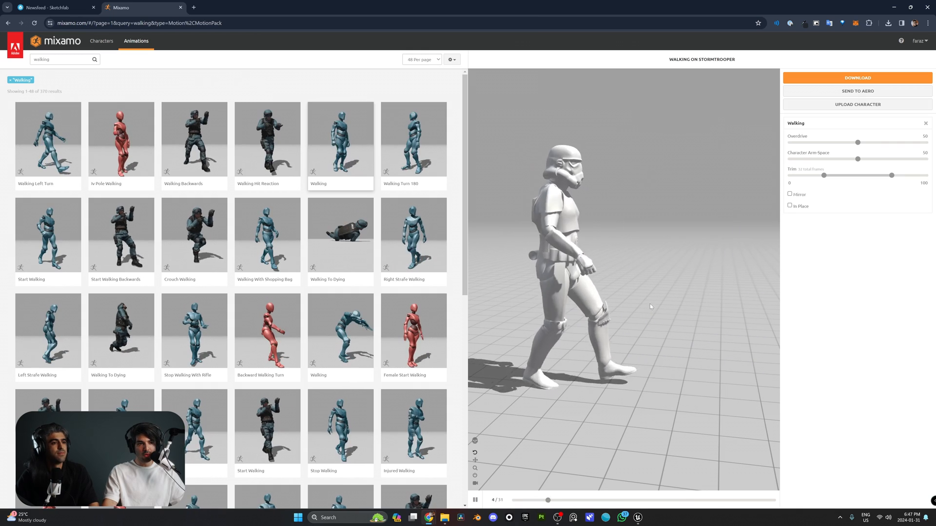
click(791, 206)
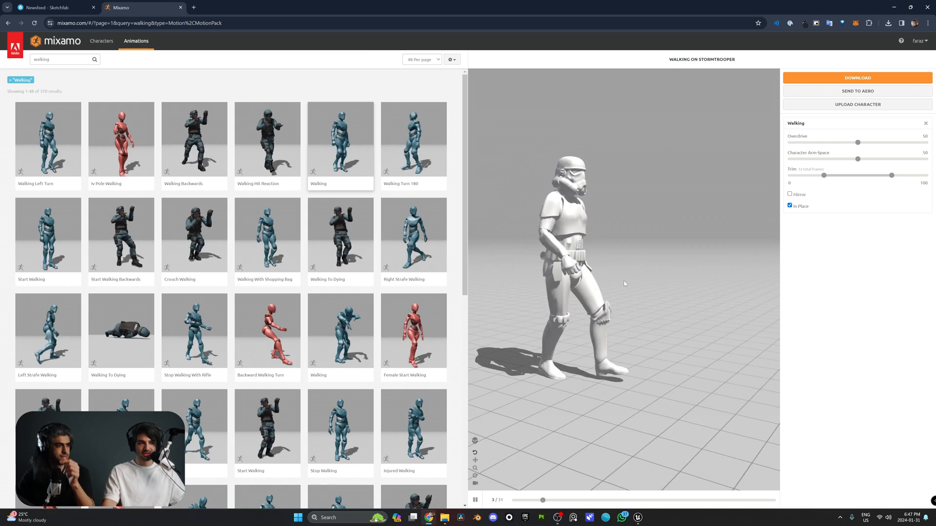
click(790, 206)
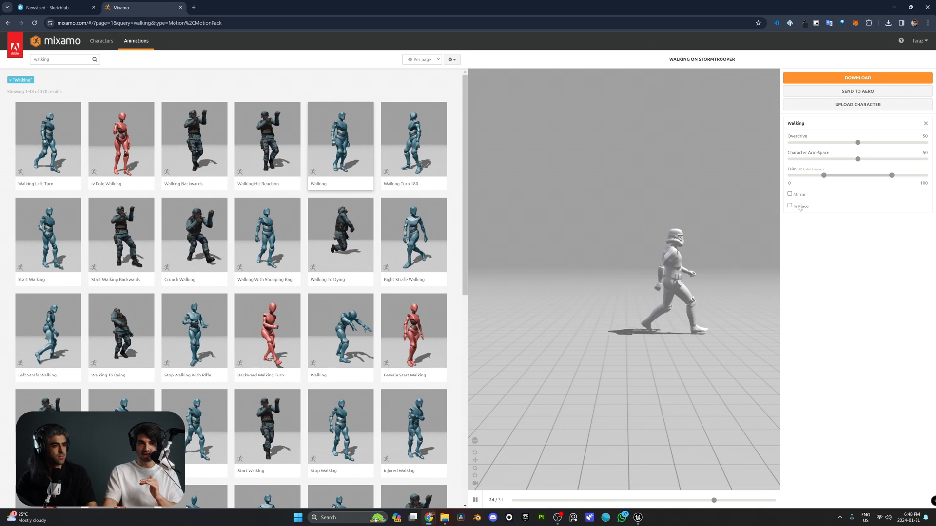
click(789, 206)
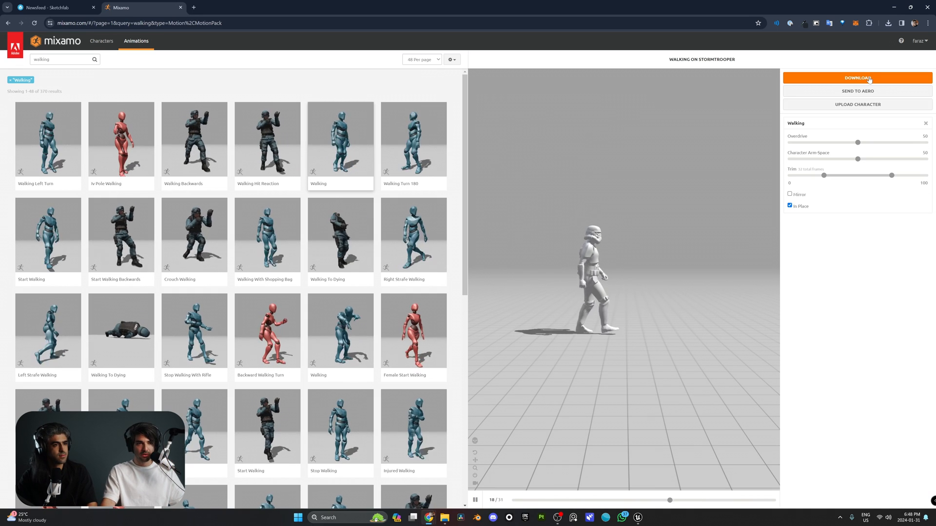
Step: Download the in-place Walking animation without skin and return to Unreal
click(857, 78)
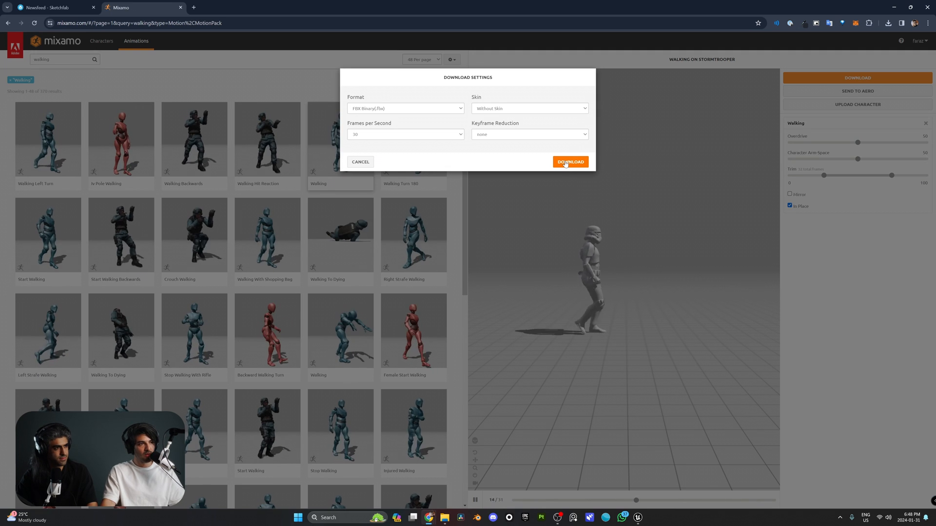
click(569, 162)
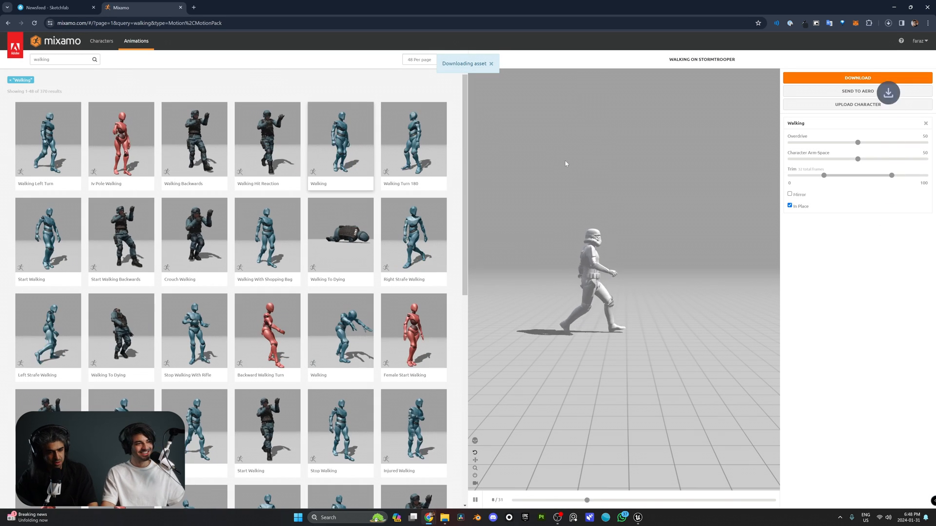
click(887, 23)
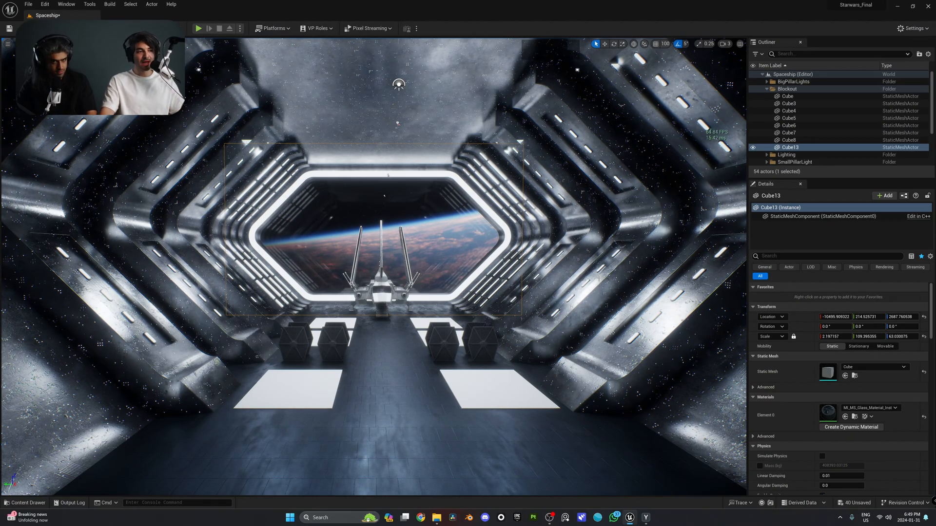
Step: Drag T-Pose (5).fbx from Downloads into the empty Stormtroopers content folder
click(25, 503)
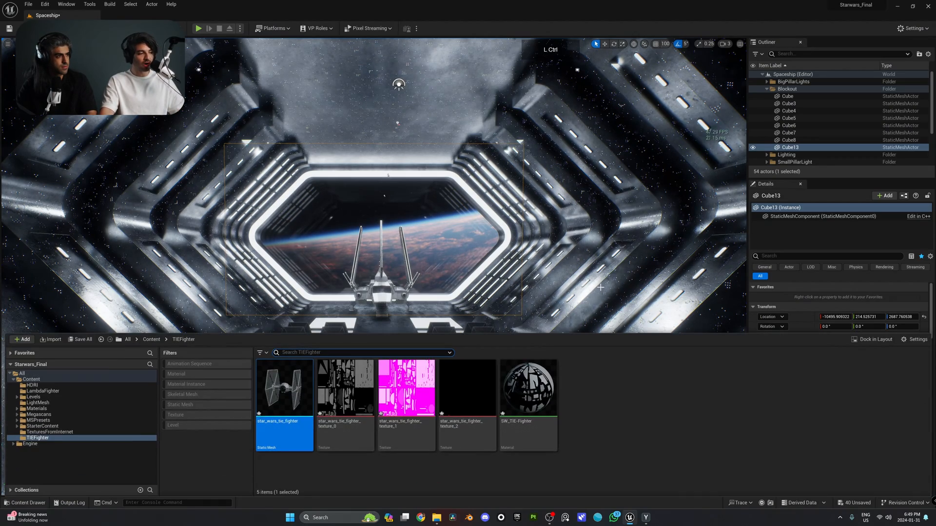
click(32, 379)
text(Stormtroopers)
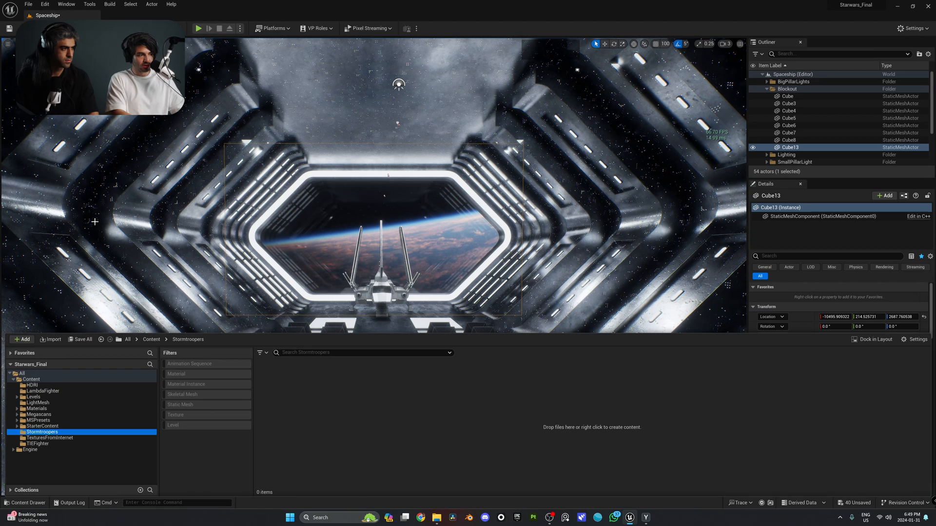
click(436, 518)
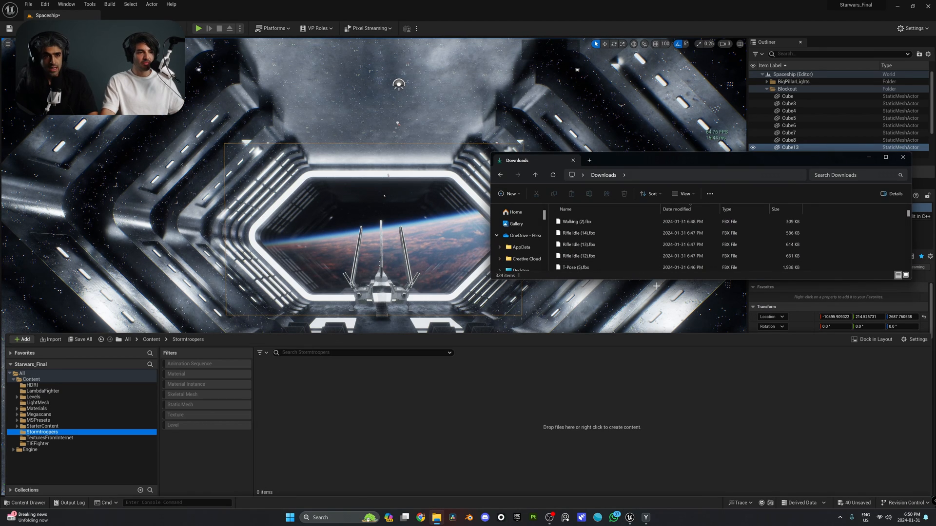
mouse_move(615, 267)
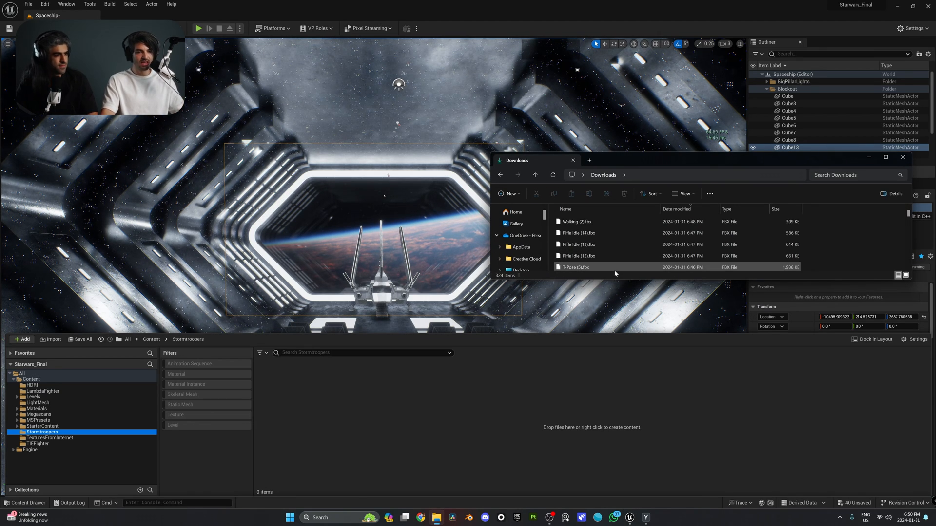
click(577, 267)
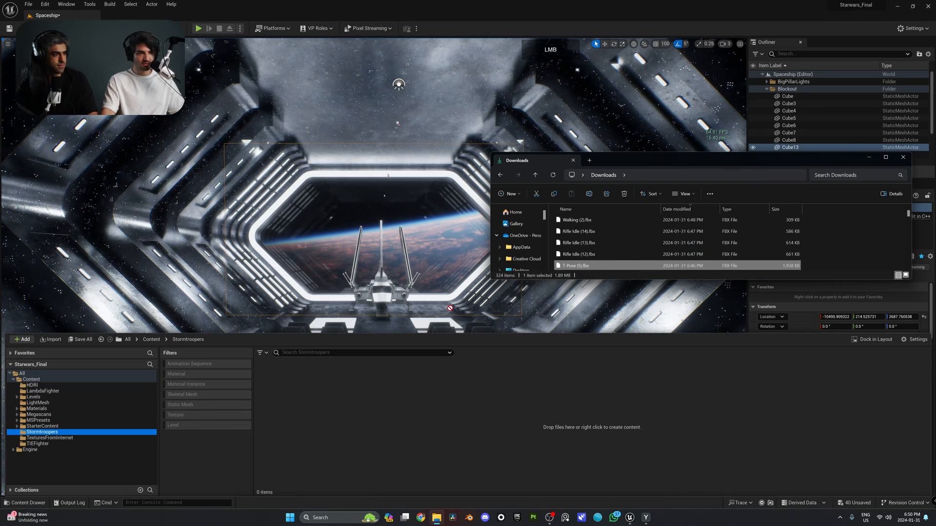
mouse_move(445, 418)
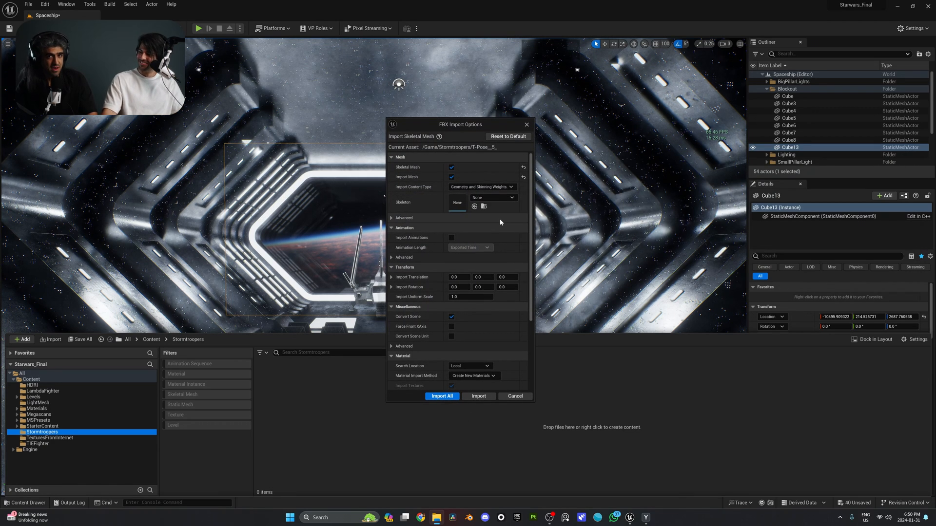
mouse_move(385, 112)
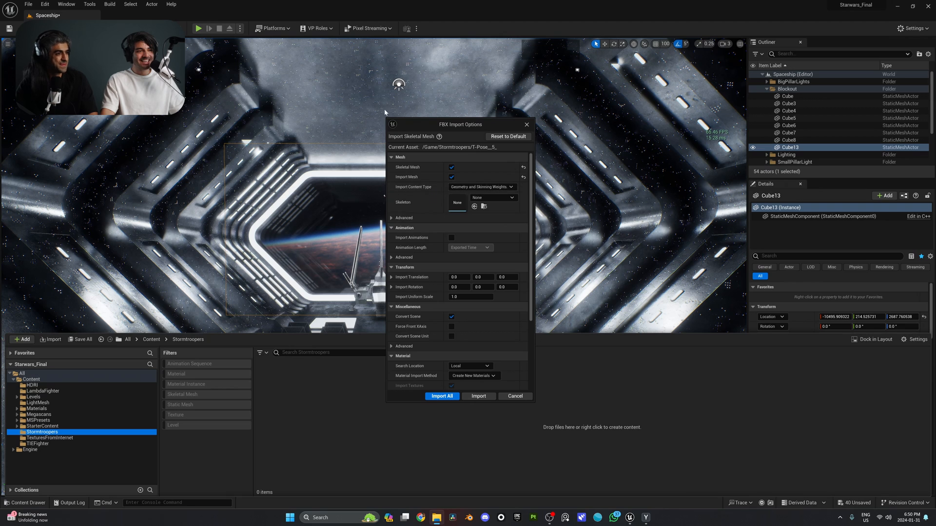
Step: Enable Import Animations in the FBX import options for the T-Pose model
scroll(down, 3)
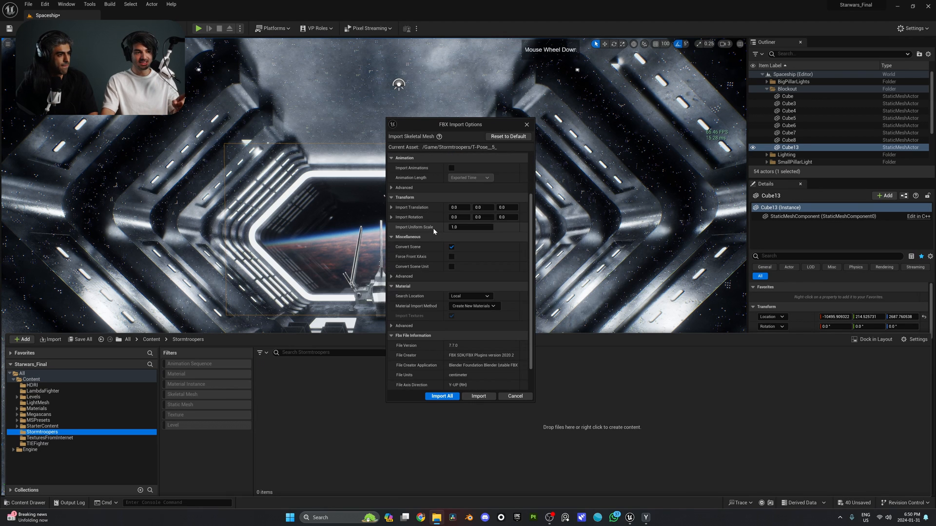
scroll(down, 3)
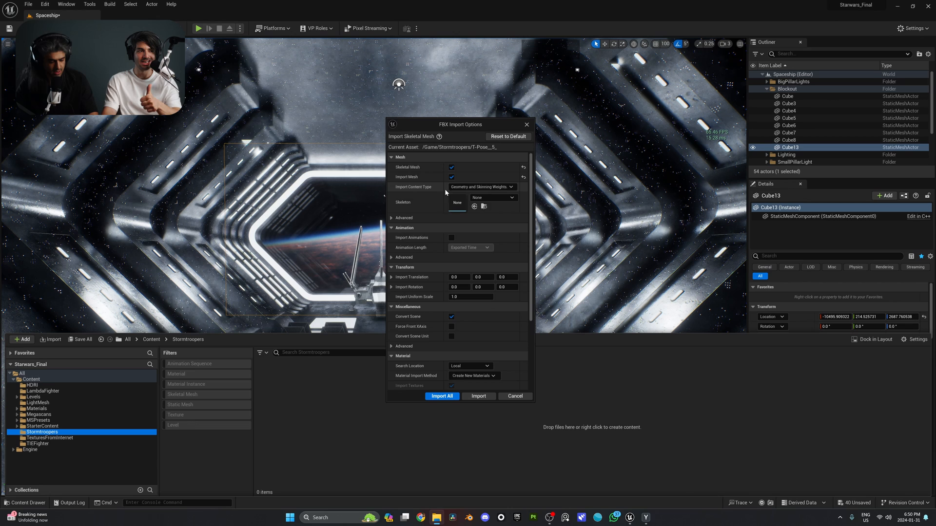
mouse_move(405, 208)
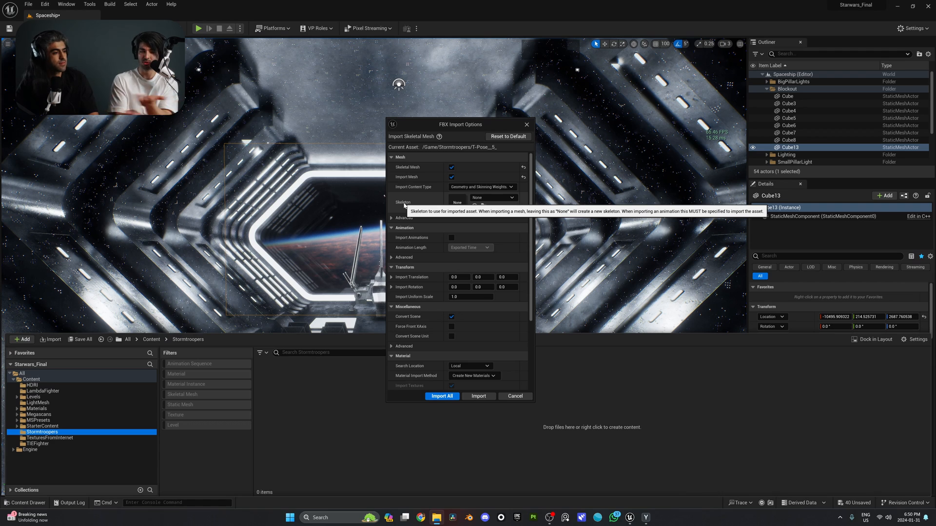
mouse_move(437, 241)
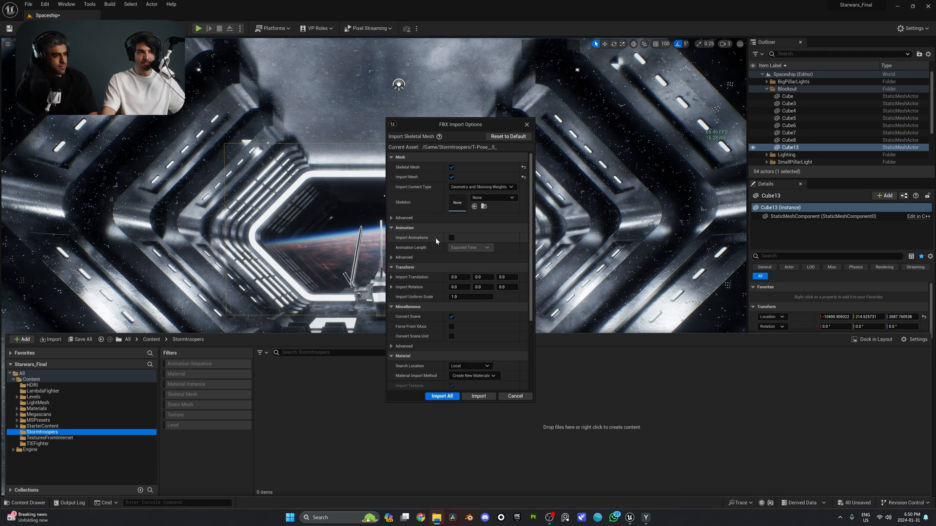
mouse_move(452, 238)
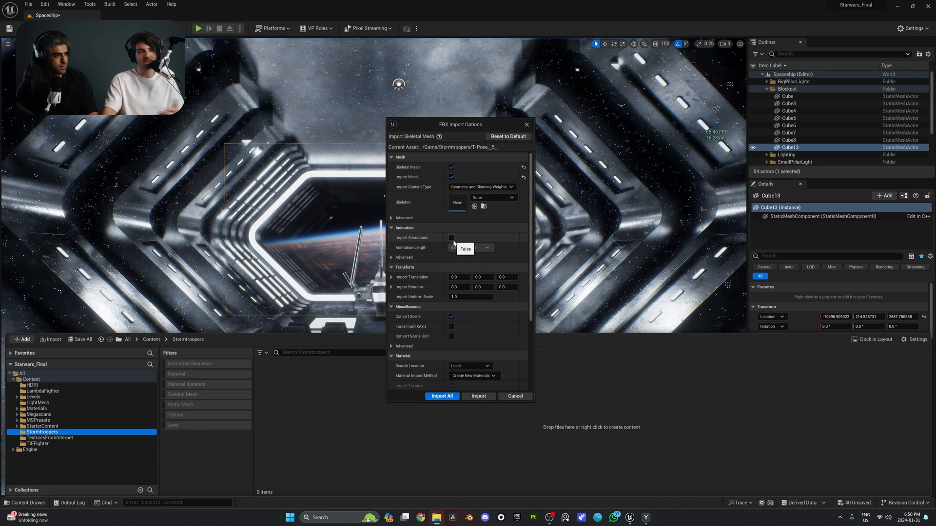
click(451, 238)
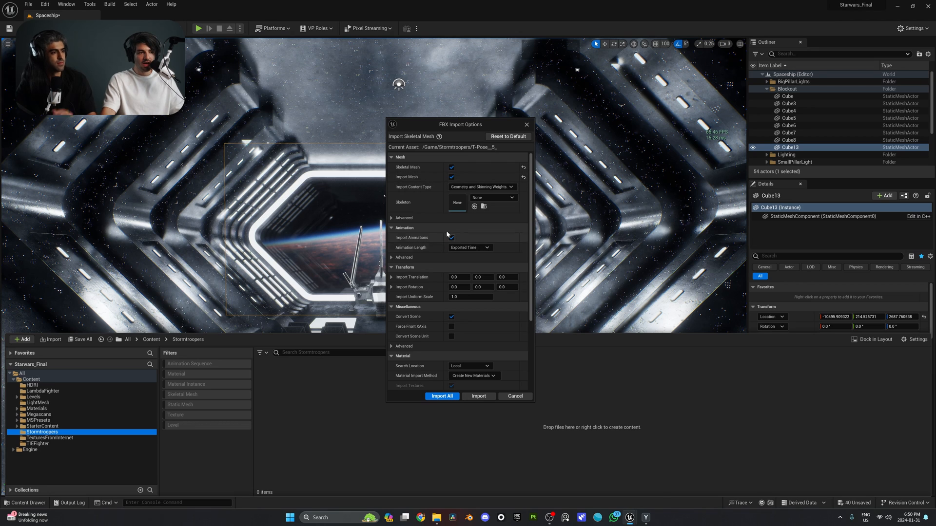
mouse_move(459, 388)
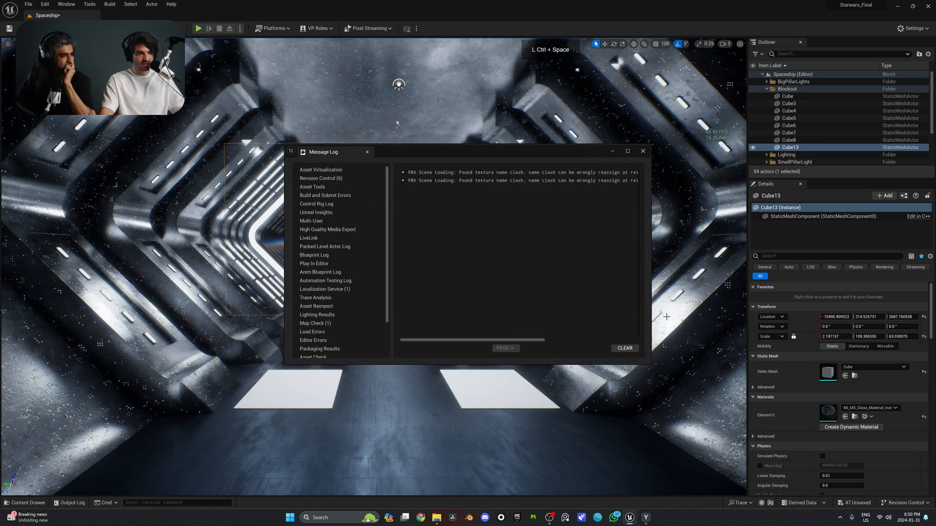
Step: Close the Message Log and view the seven imported Stormtrooper assets in the folder
click(25, 506)
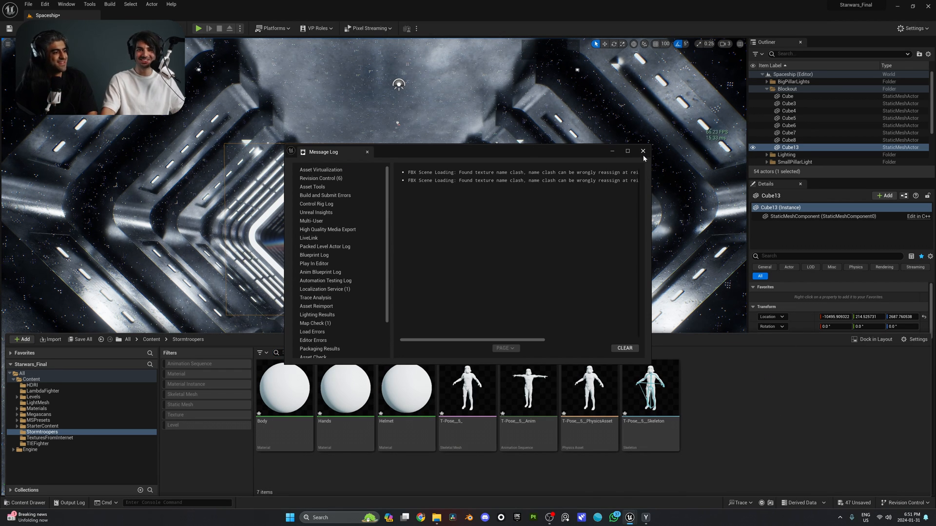
click(643, 151)
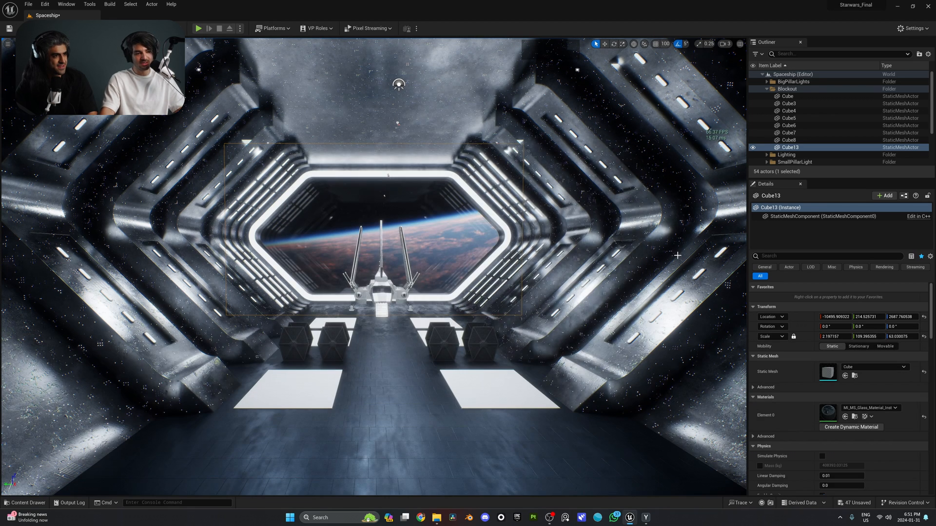
click(25, 503)
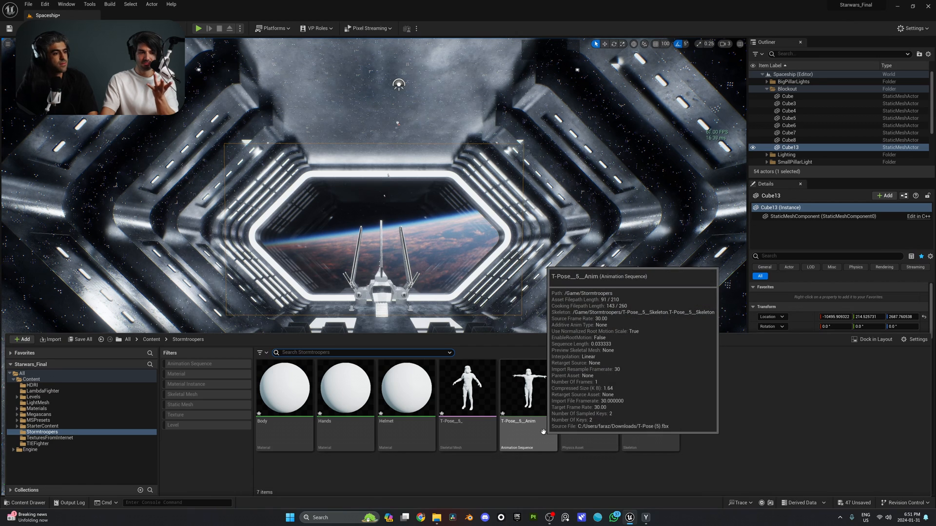
mouse_move(720, 457)
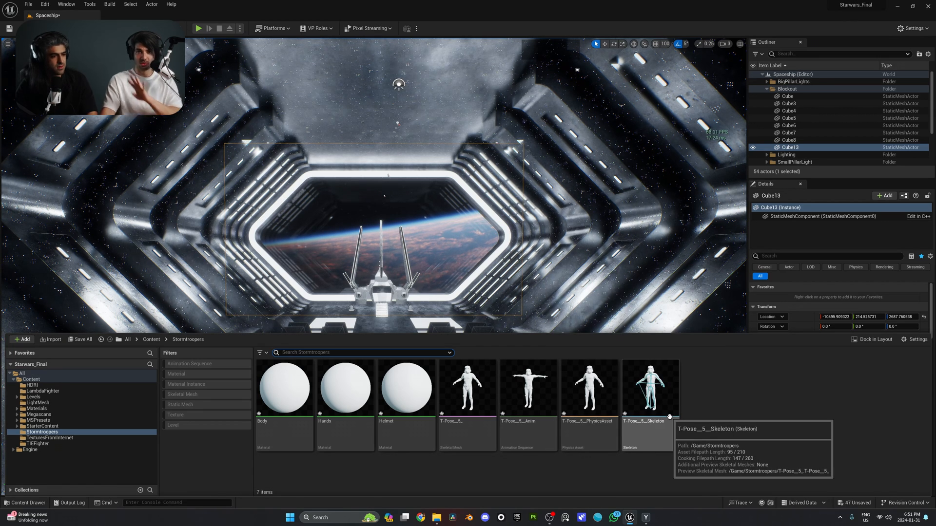
click(467, 388)
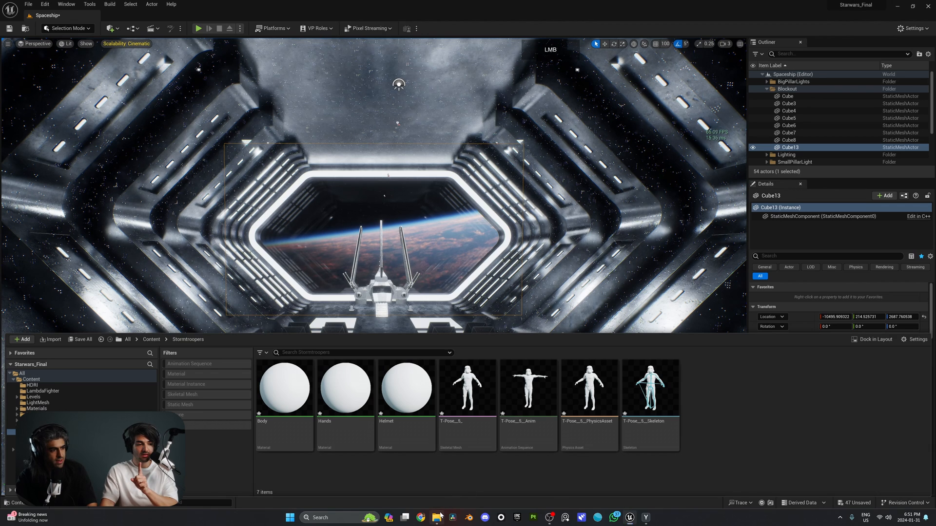
Step: Import the Rifle Idle and Walking FBX animations onto the T-Pose skeleton with Import All
click(437, 518)
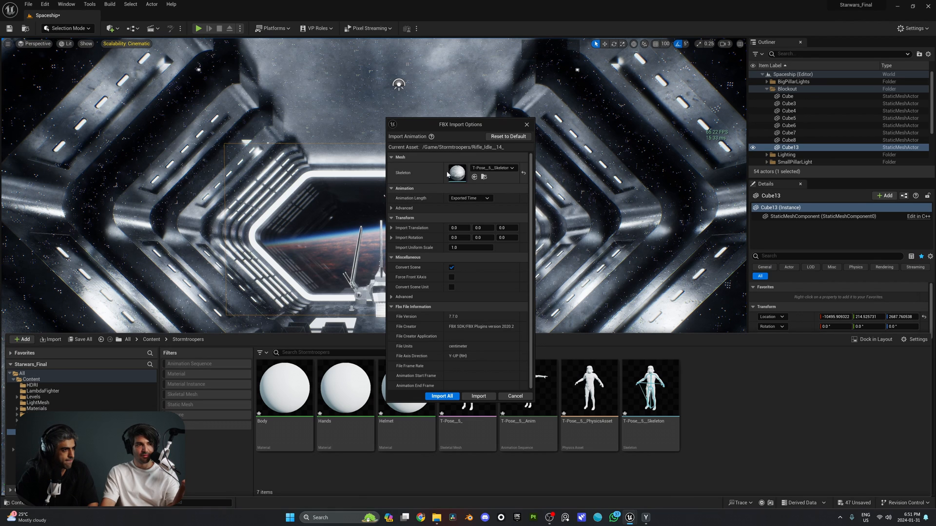
click(494, 168)
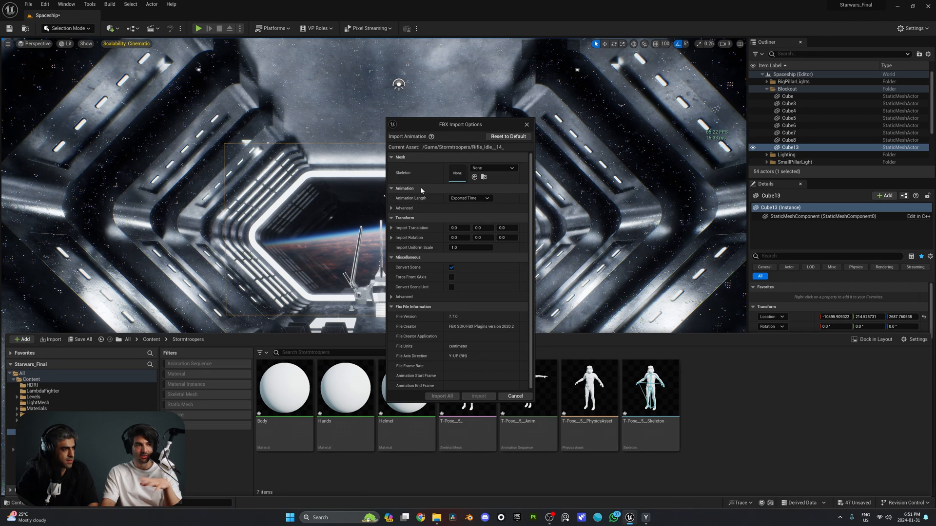
mouse_move(422, 192)
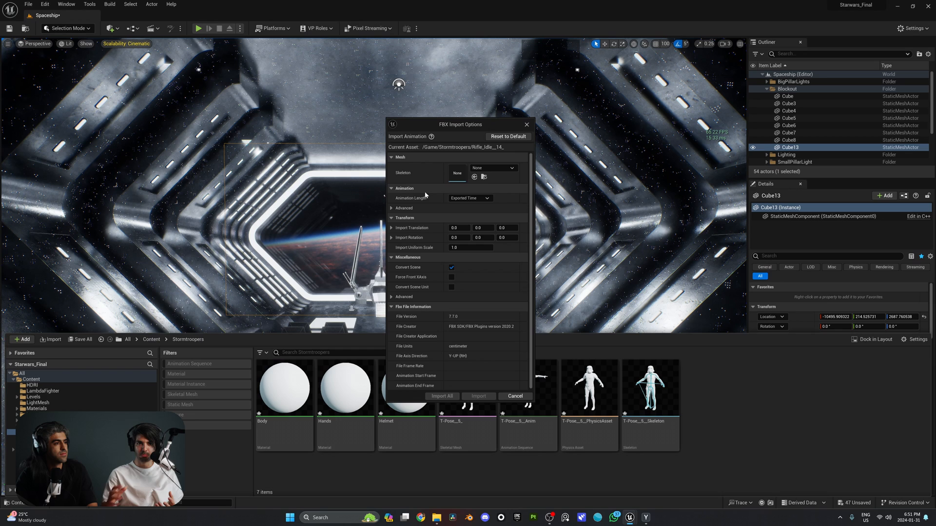
mouse_move(440, 188)
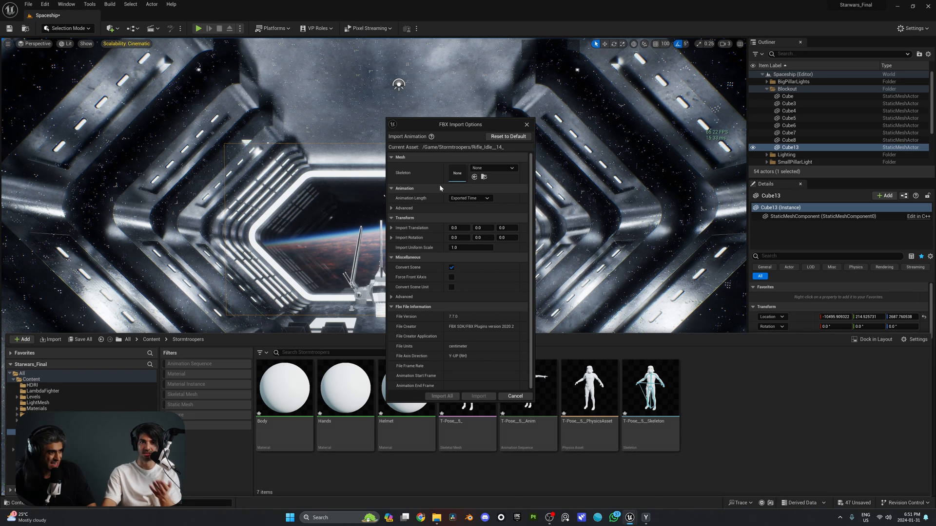
click(493, 168)
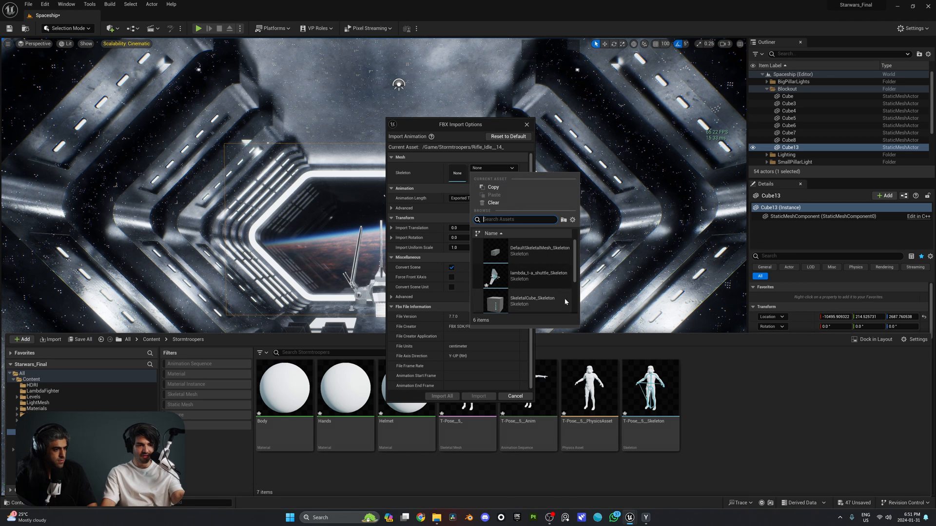
scroll(down, 3)
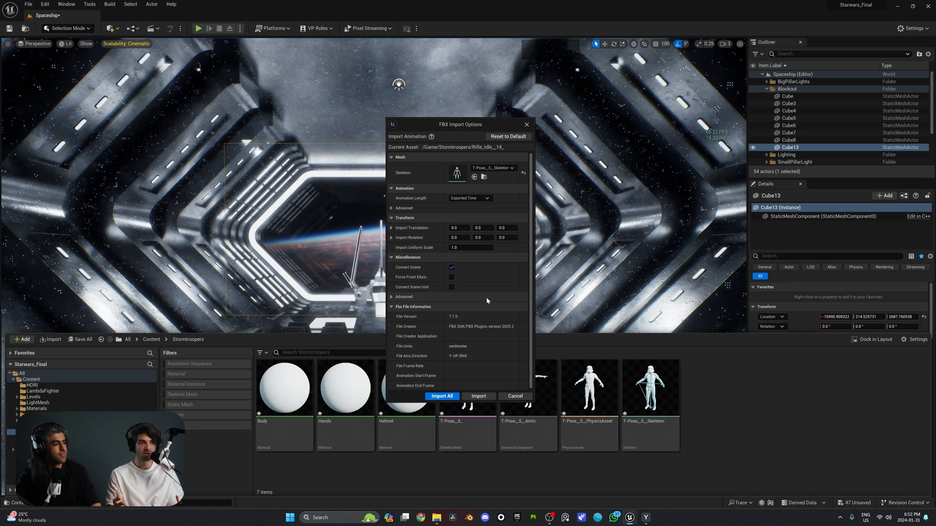
mouse_move(400, 237)
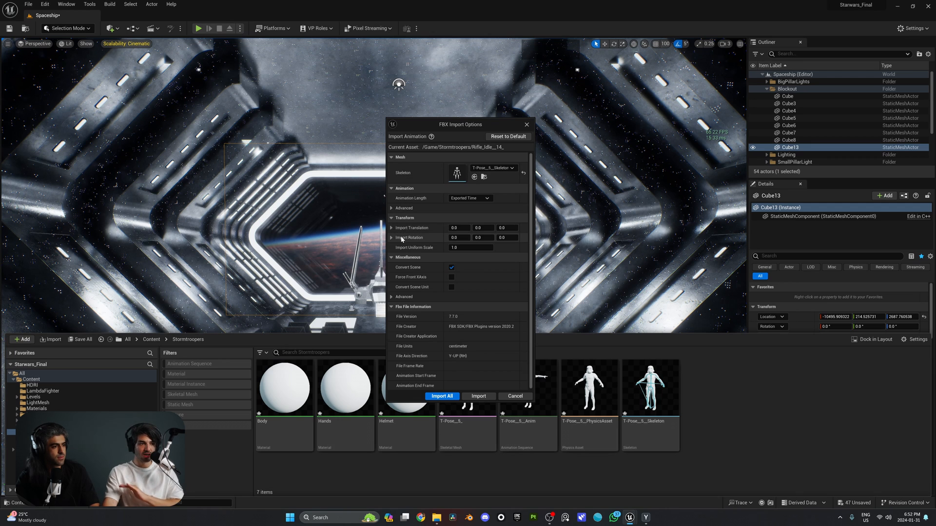
click(441, 395)
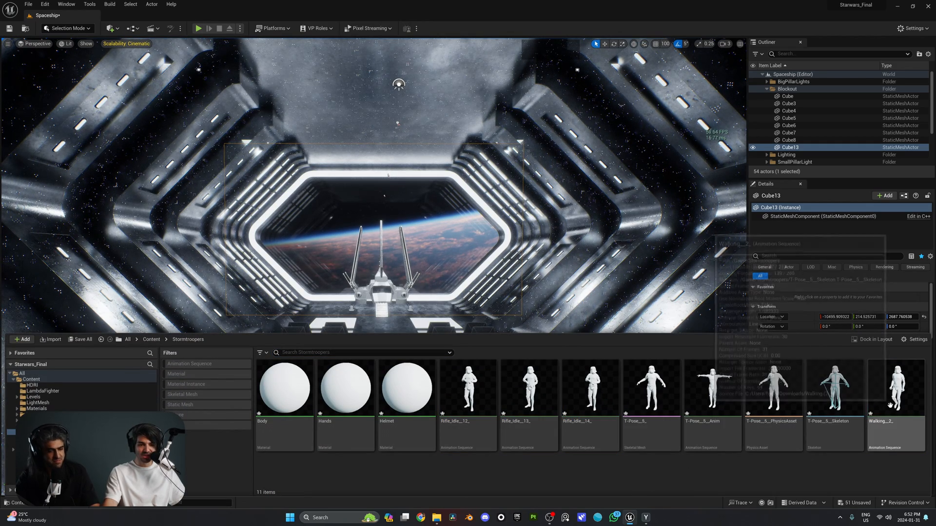
Step: Inspect the T-Pose skeletal mesh in the mesh editor and save all unsaved assets
click(588, 388)
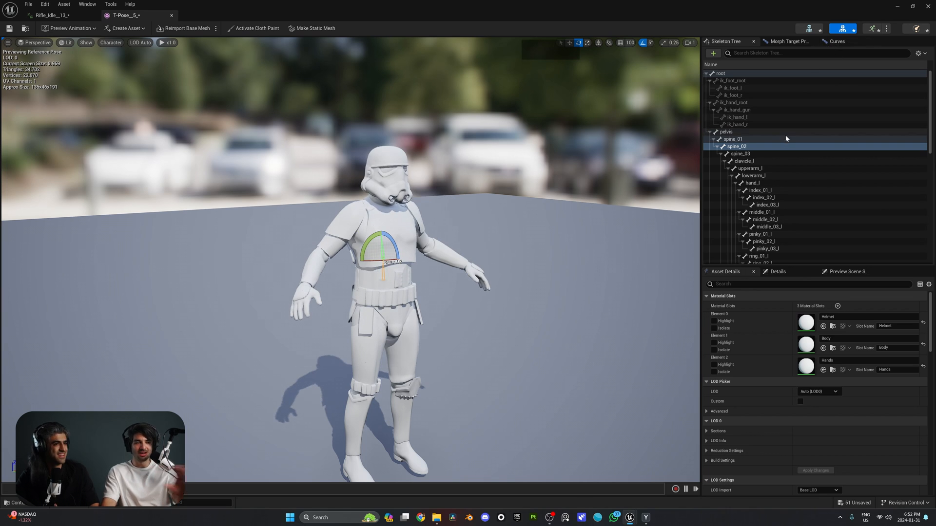
mouse_move(874, 28)
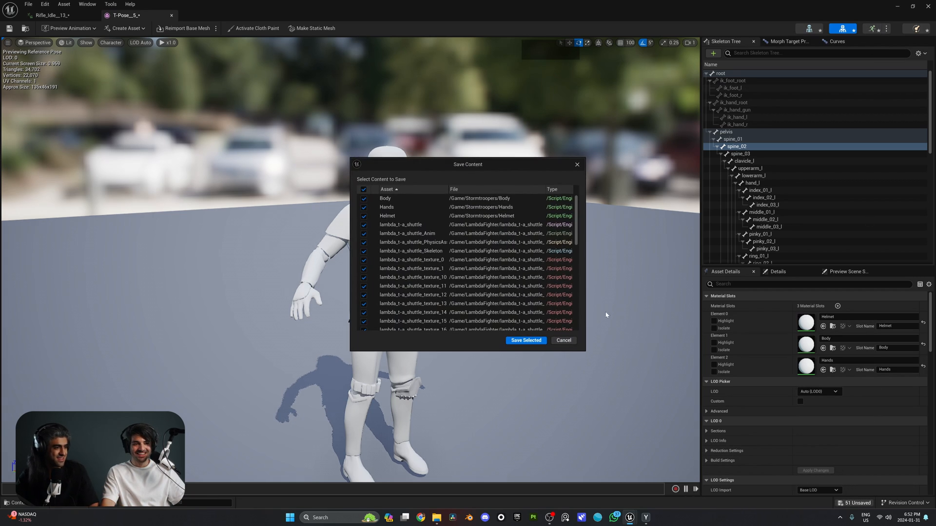
click(526, 340)
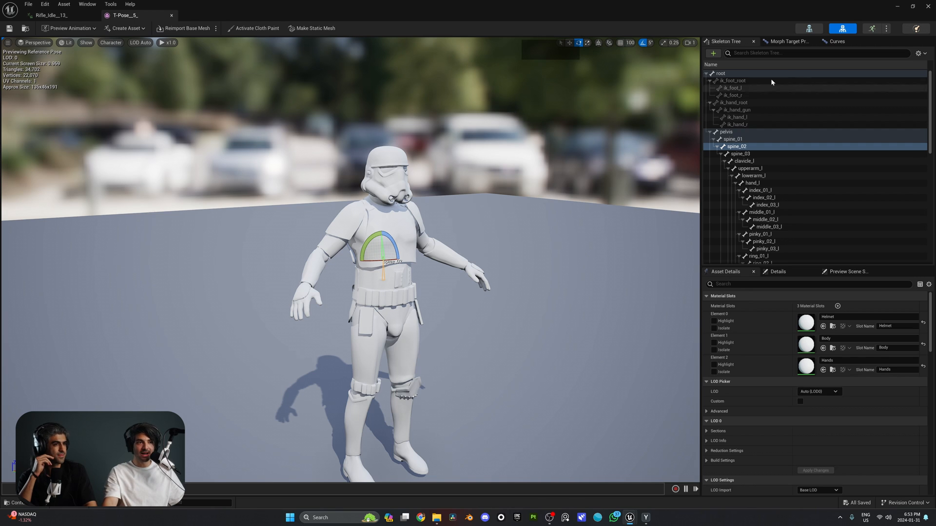
Step: Play the Rifle Idle and T-Pose animation sequences on the Stormtrooper from the Asset Browser
click(51, 15)
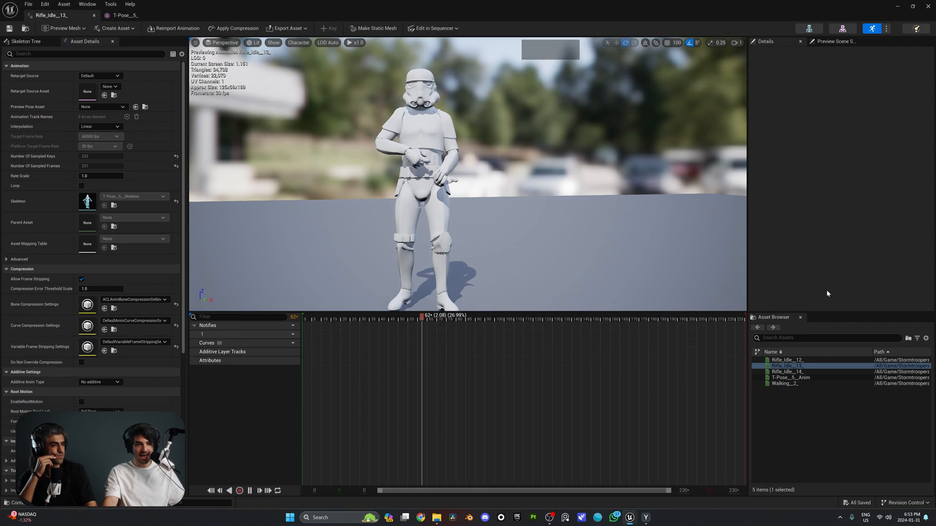
click(785, 360)
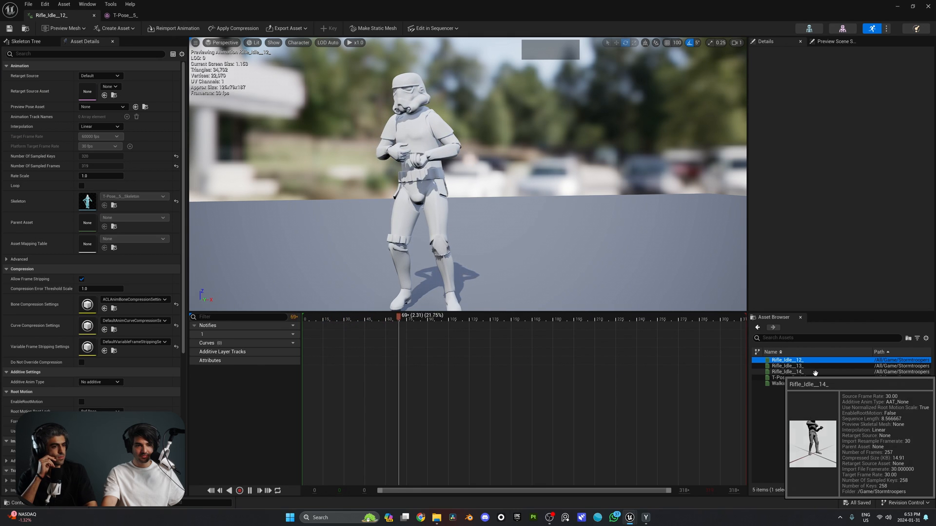
double_click(787, 371)
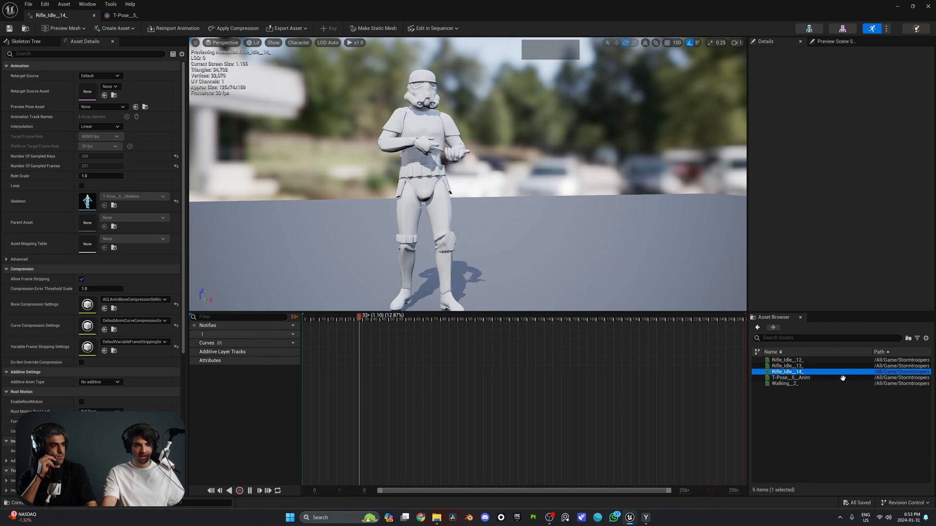
double_click(784, 384)
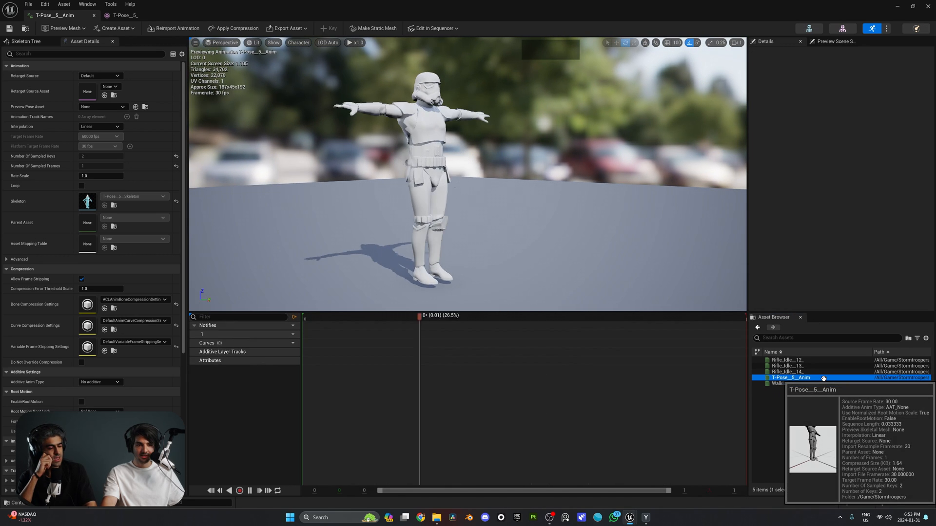
double_click(787, 360)
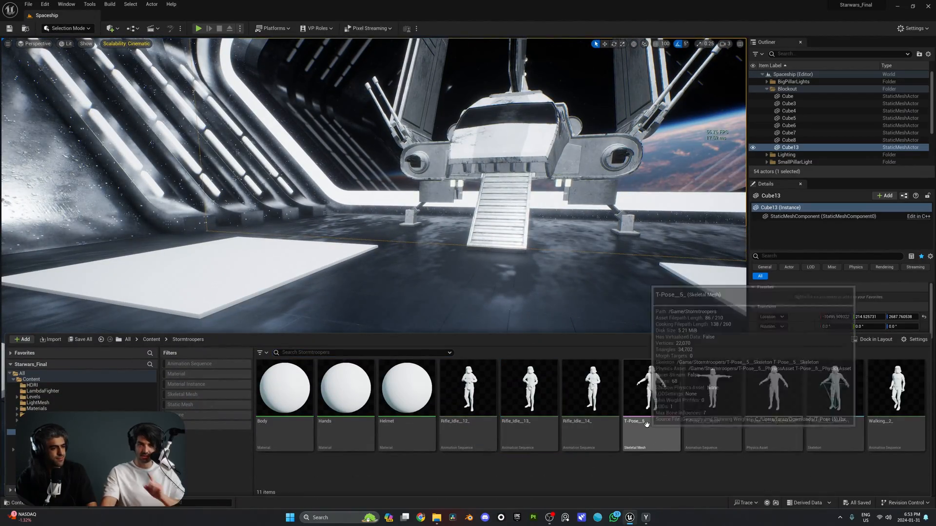
mouse_move(590, 388)
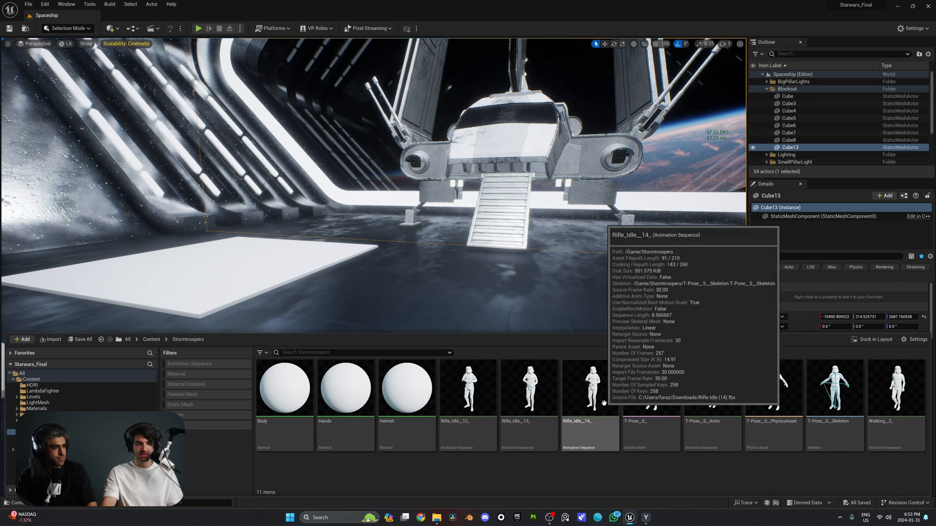
mouse_move(528, 388)
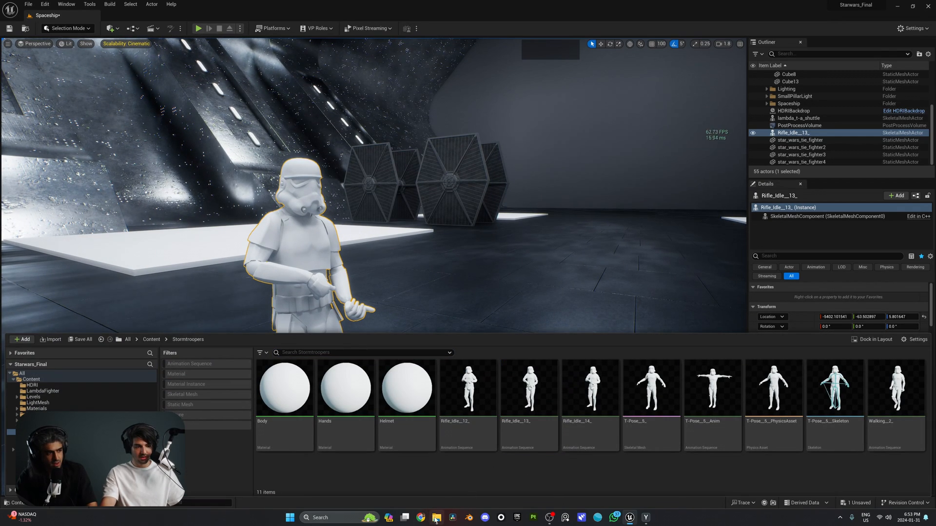
Step: Place the Rifle_Idle_13 Stormtrooper in the hangar and bring up the textures folder in File Explorer
click(434, 518)
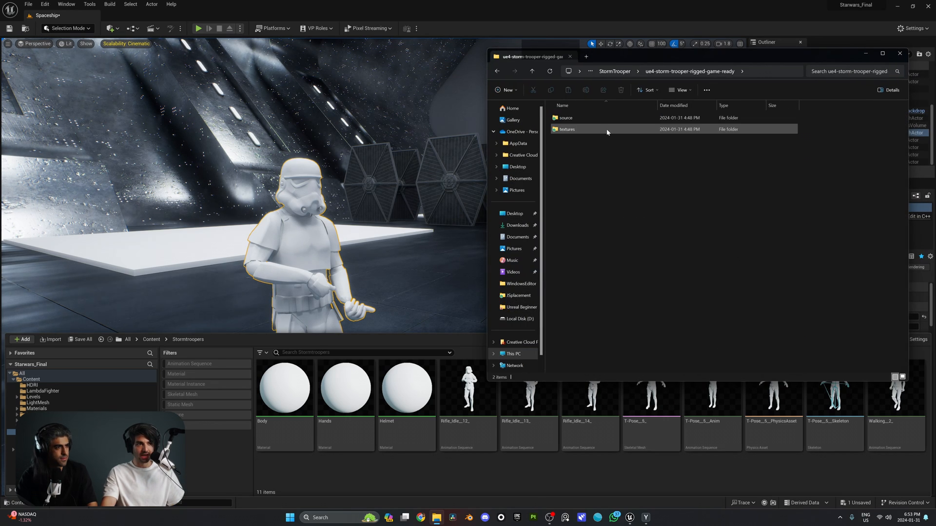
Step: Select all six texture images in the textures folder and drag them into the Stormtroopers folder
double_click(566, 128)
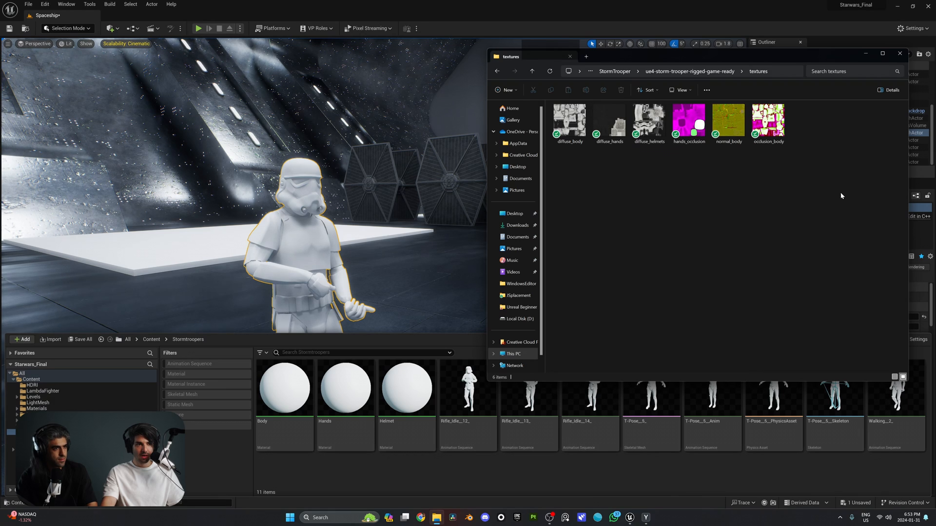
key(ctrl+a)
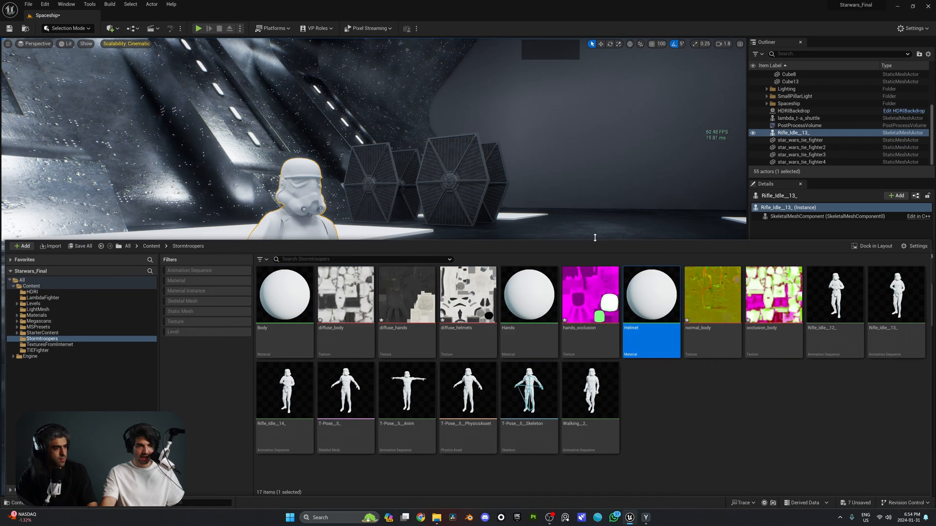
Step: Wire the diffuse_helmets texture's RGB into the Helmet material's Base Color
double_click(651, 294)
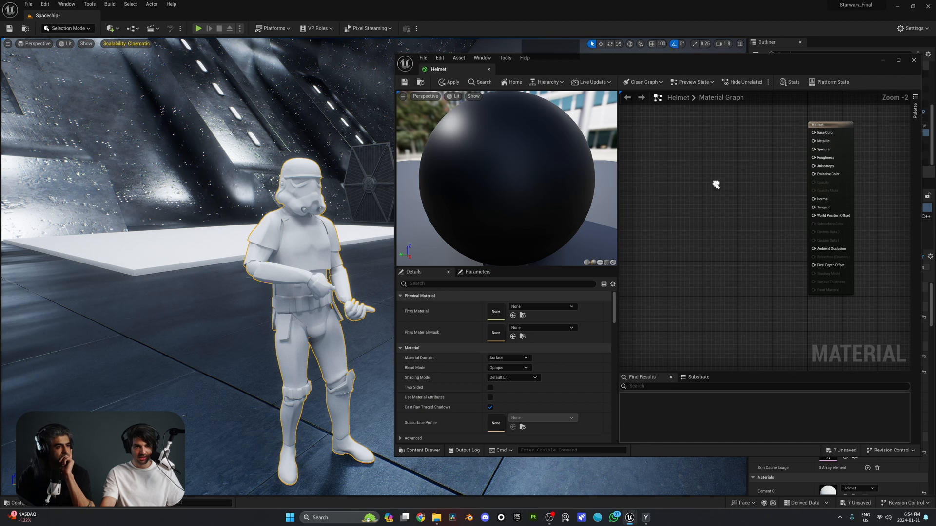
click(421, 450)
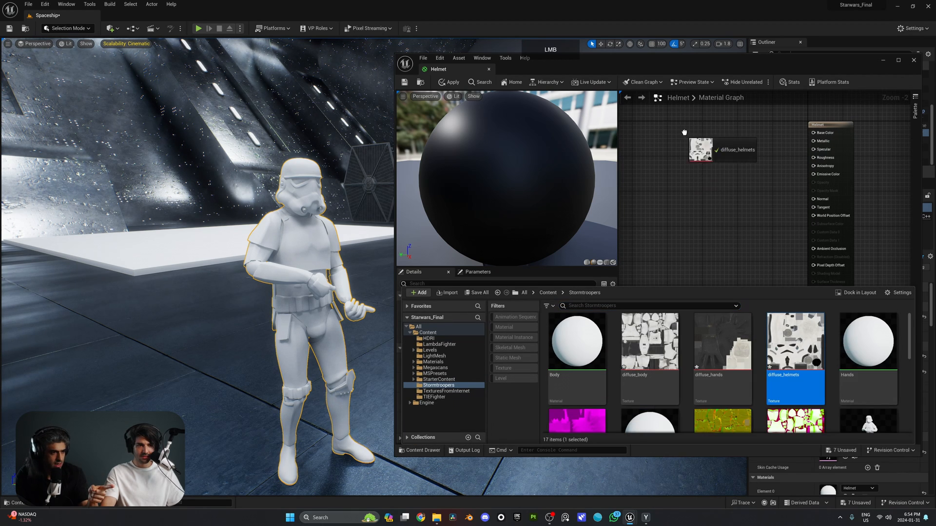
double_click(722, 150)
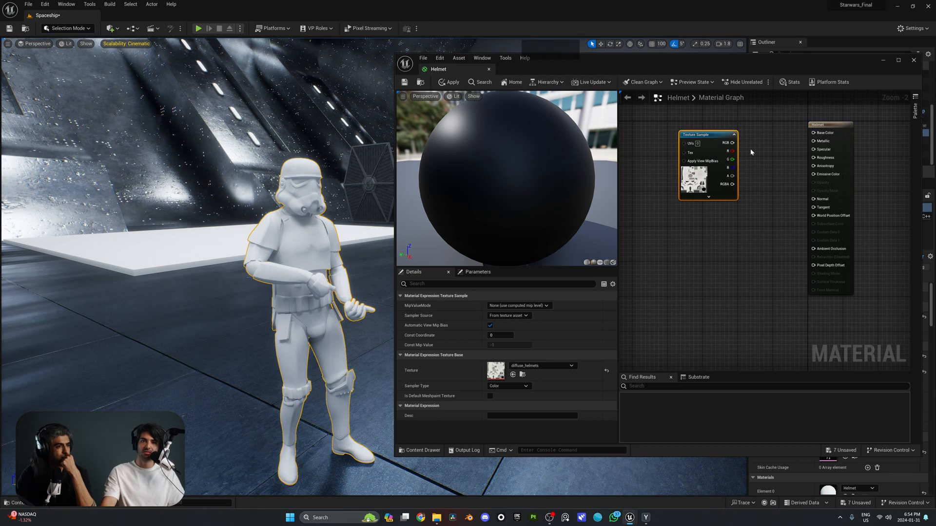
mouse_move(732, 143)
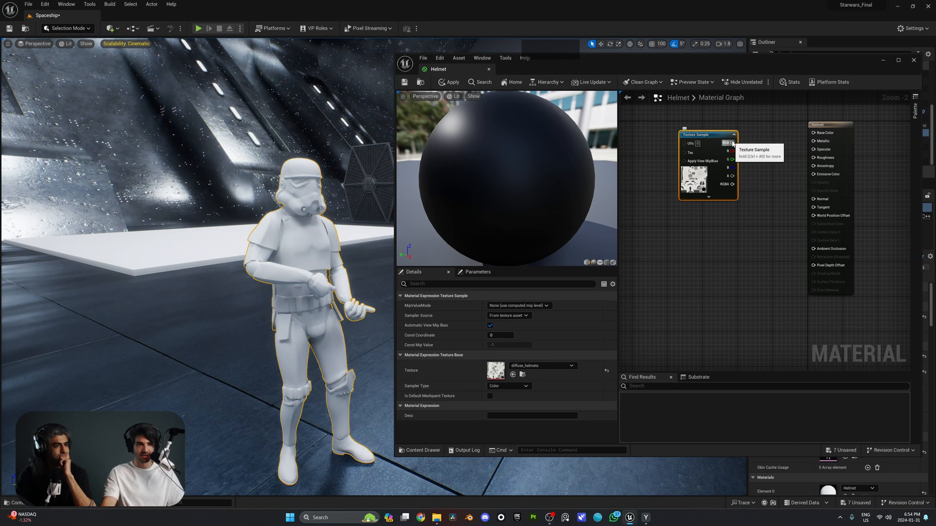
click(451, 82)
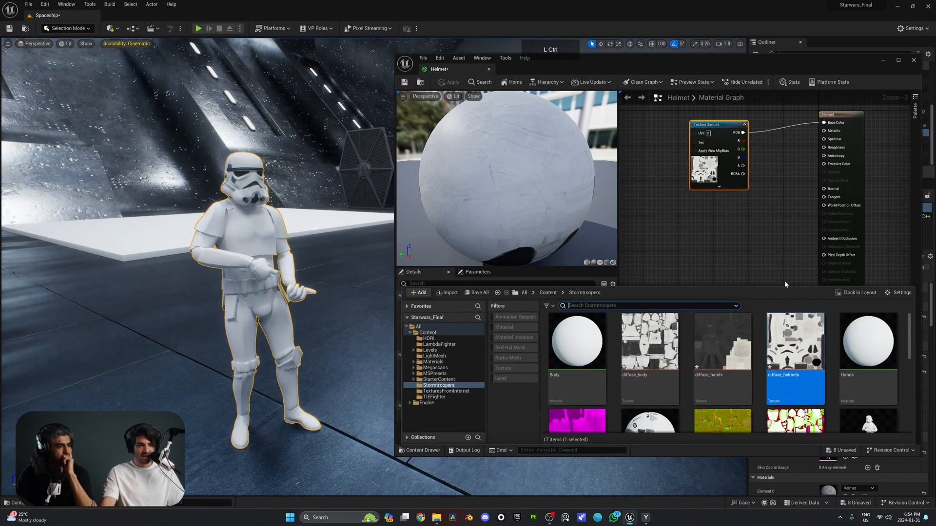
Step: Check the detailed helmet markings and close the Helmet material editor
scroll(down, 3)
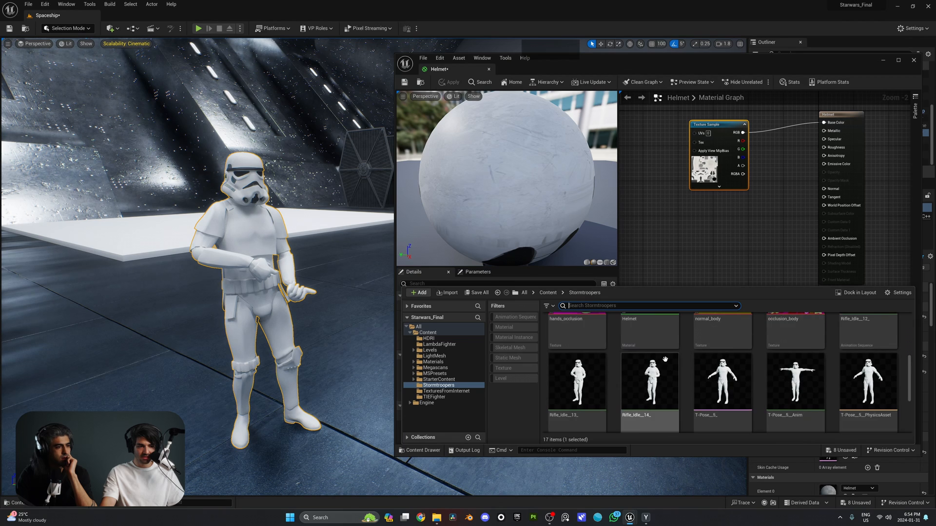
scroll(up, 3)
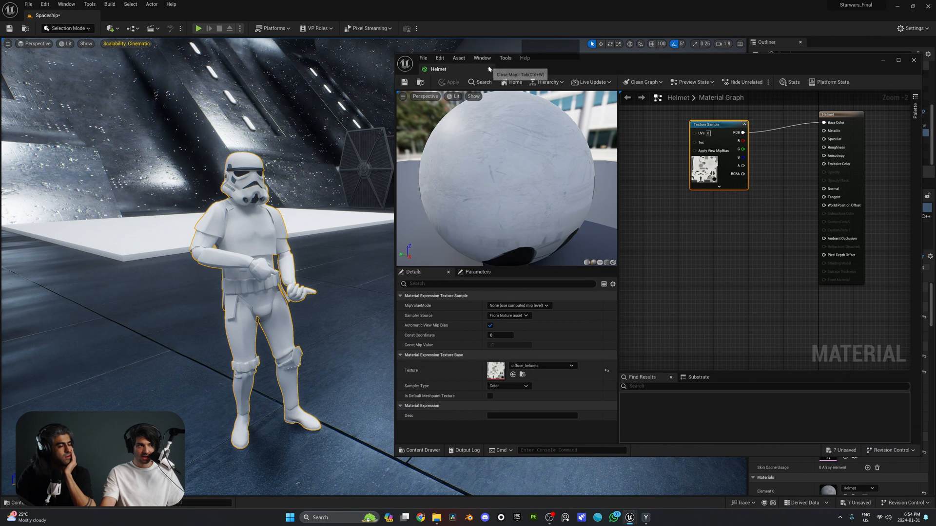
click(913, 59)
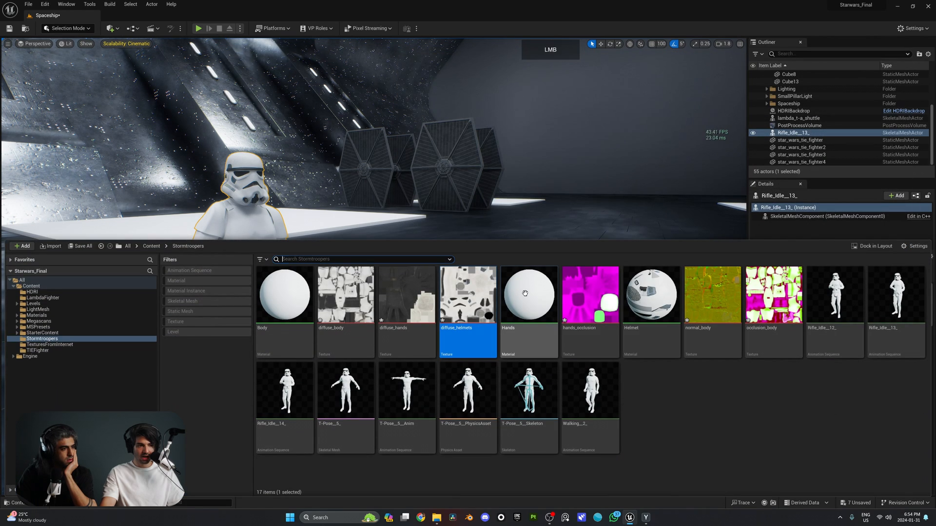
Step: Edit the Hands material and bring the diffuse_hands texture into its graph for base colour
double_click(527, 293)
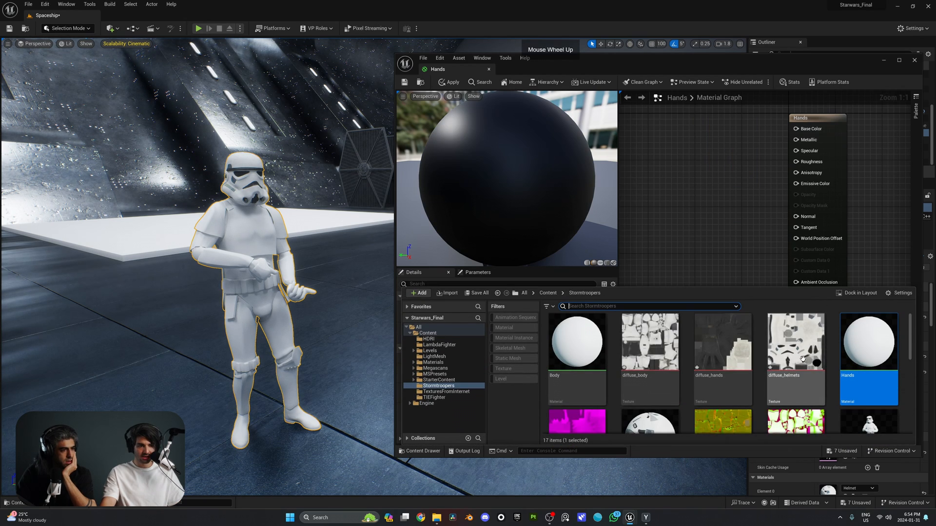
click(722, 346)
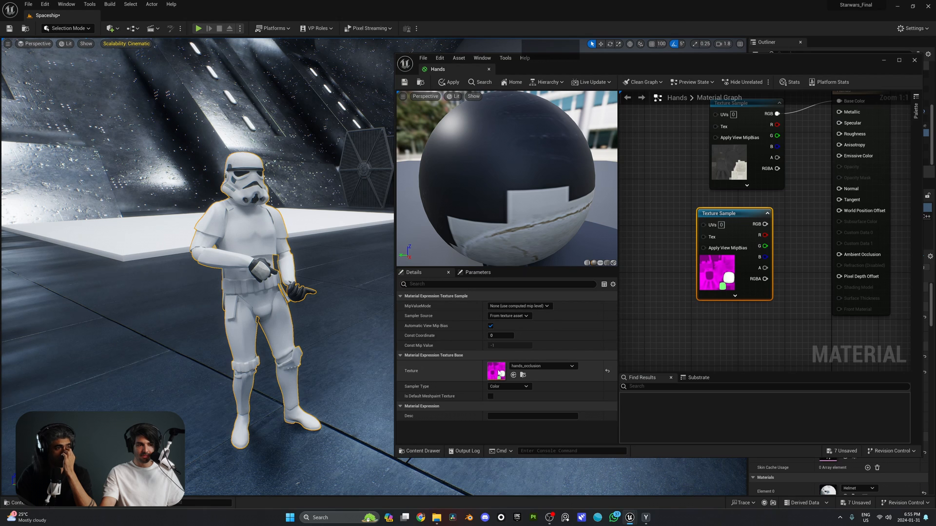
double_click(496, 374)
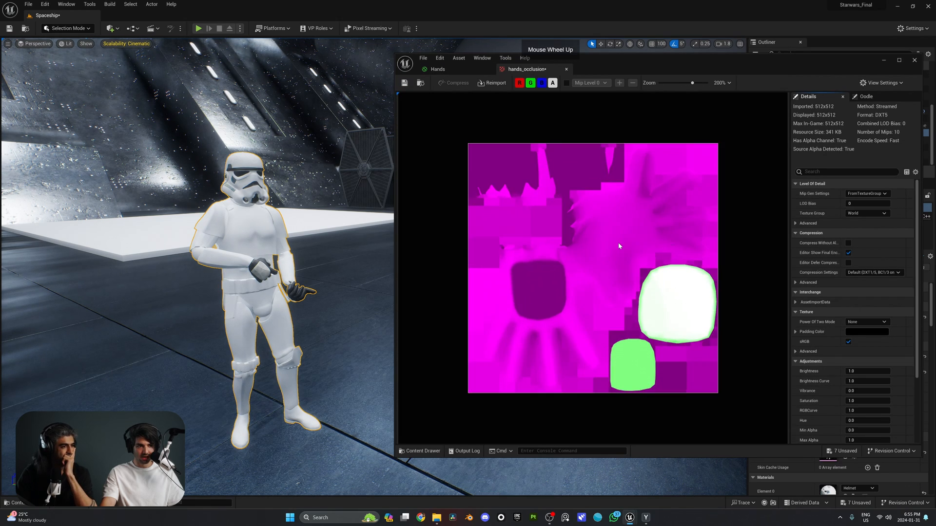
scroll(up, 3)
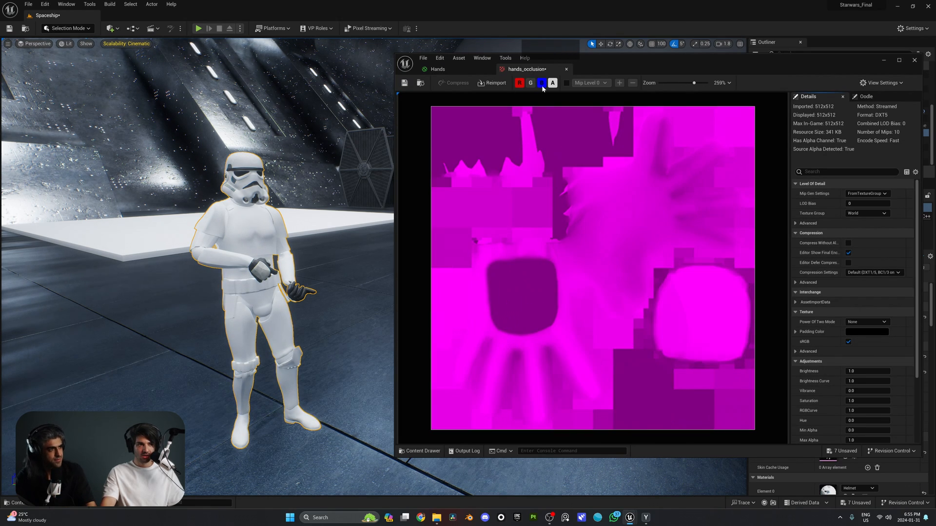
click(541, 83)
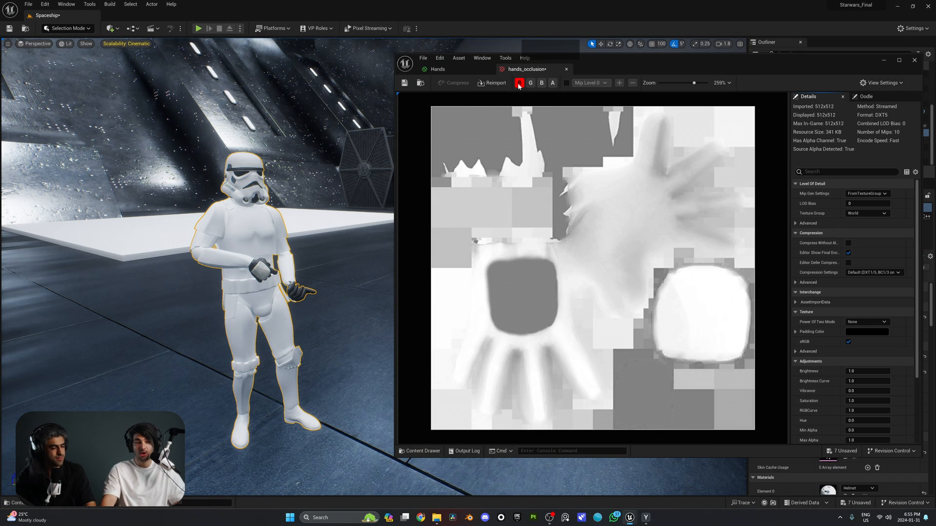
click(531, 82)
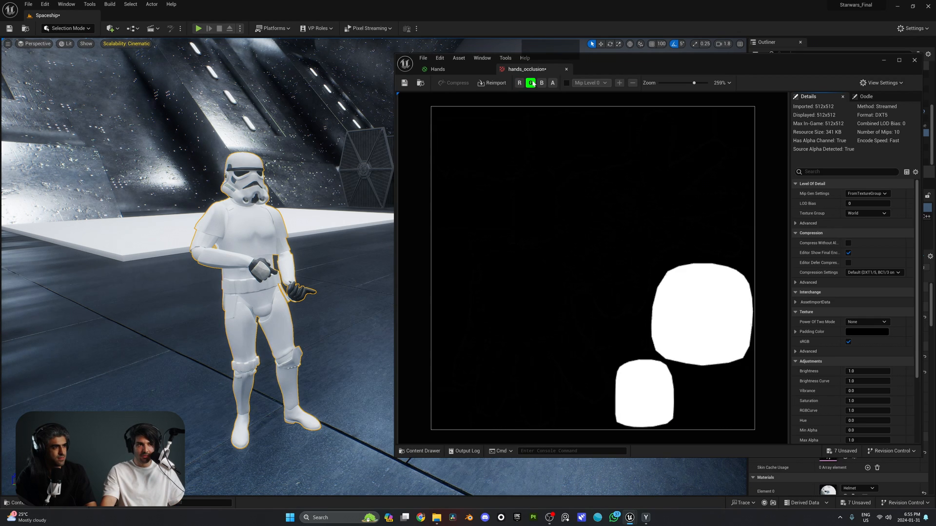
mouse_move(535, 99)
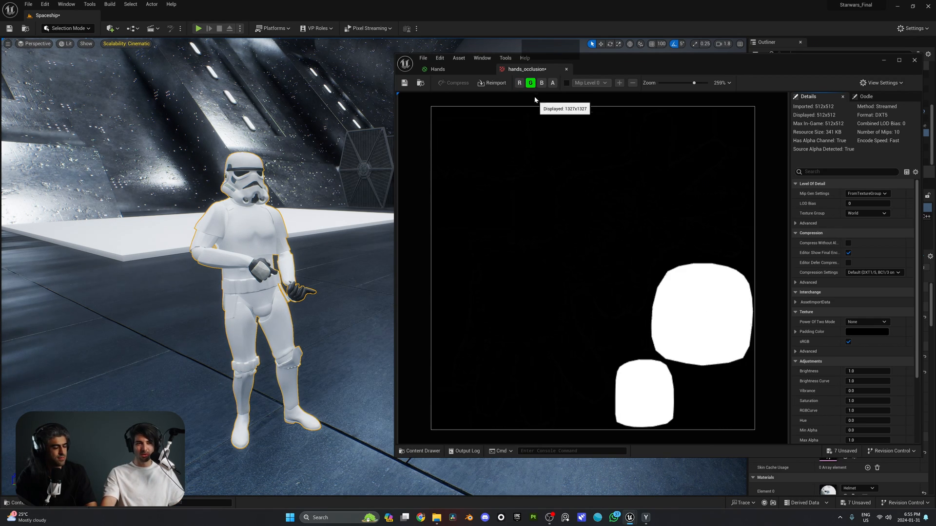
click(541, 82)
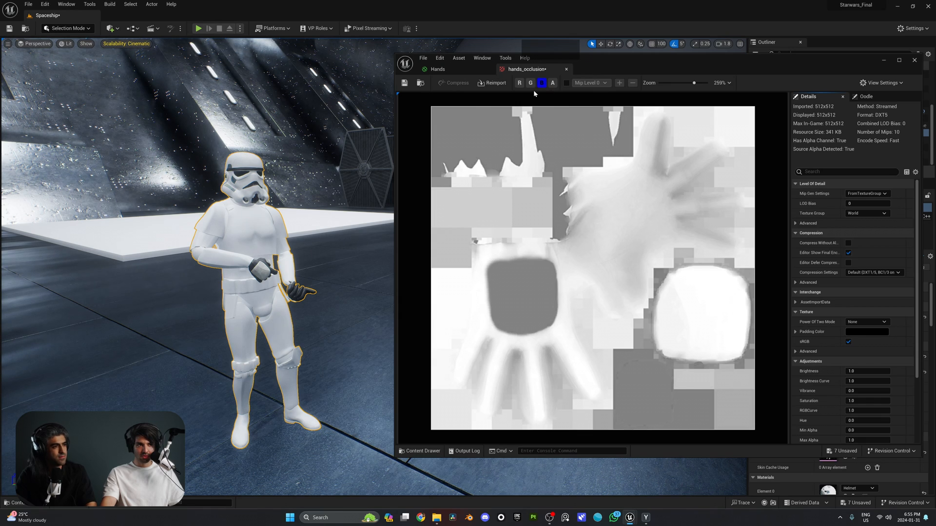
click(541, 82)
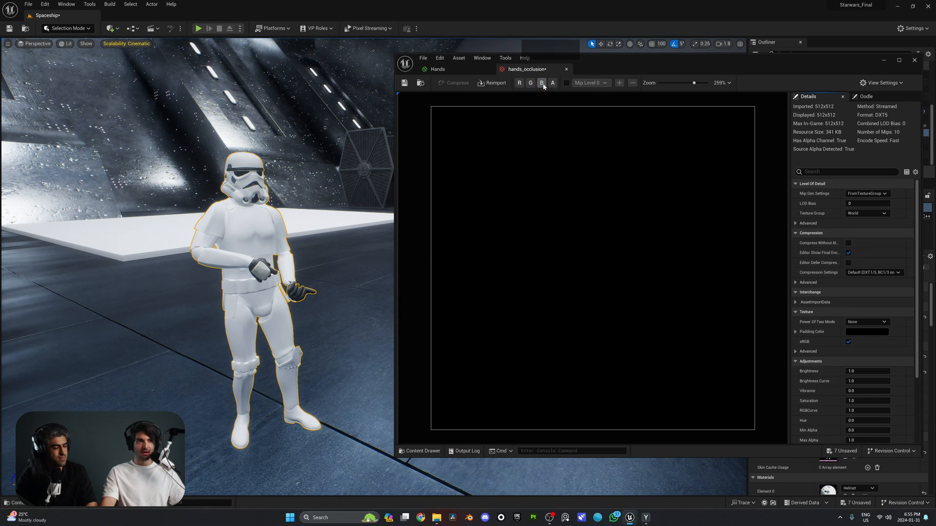
click(437, 69)
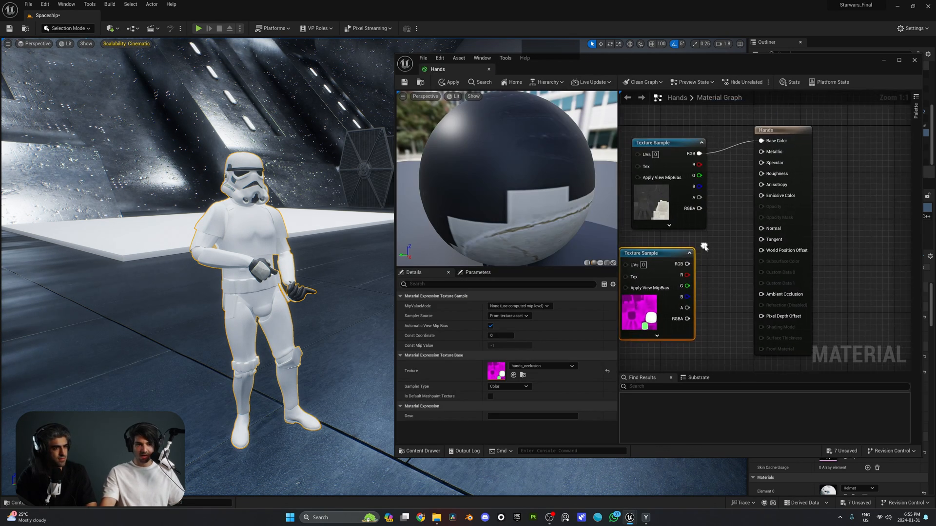
mouse_move(714, 267)
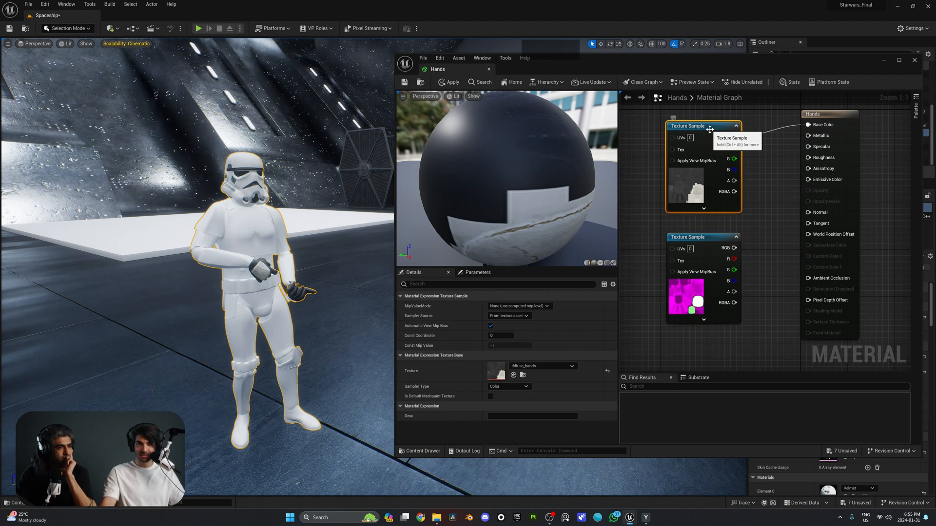
mouse_move(735, 260)
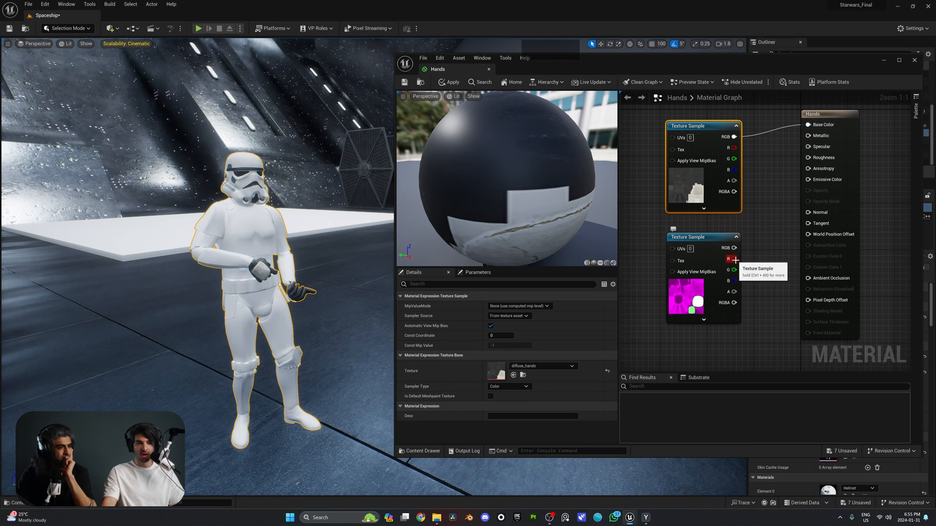
Step: Route the occlusion texture's blue channel into Roughness, apply, and close the Hands editor
scroll(down, 3)
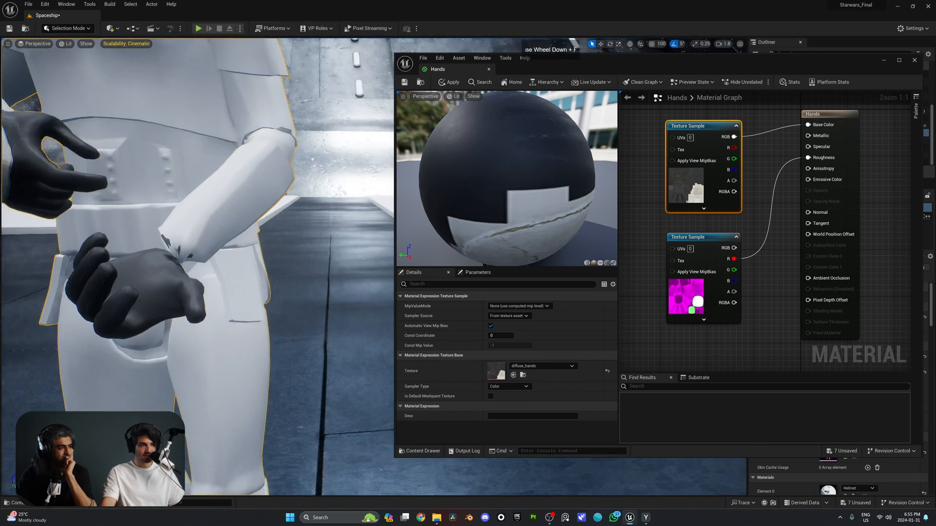
click(452, 82)
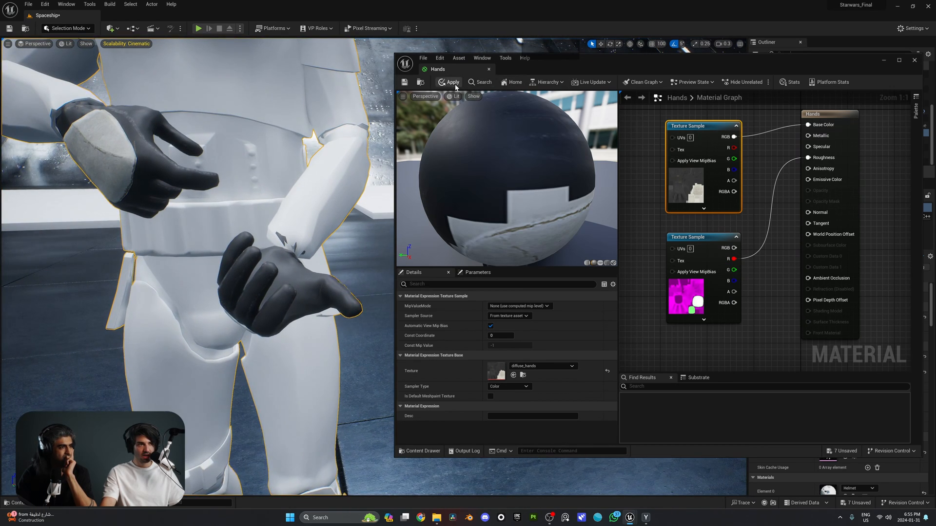
click(452, 82)
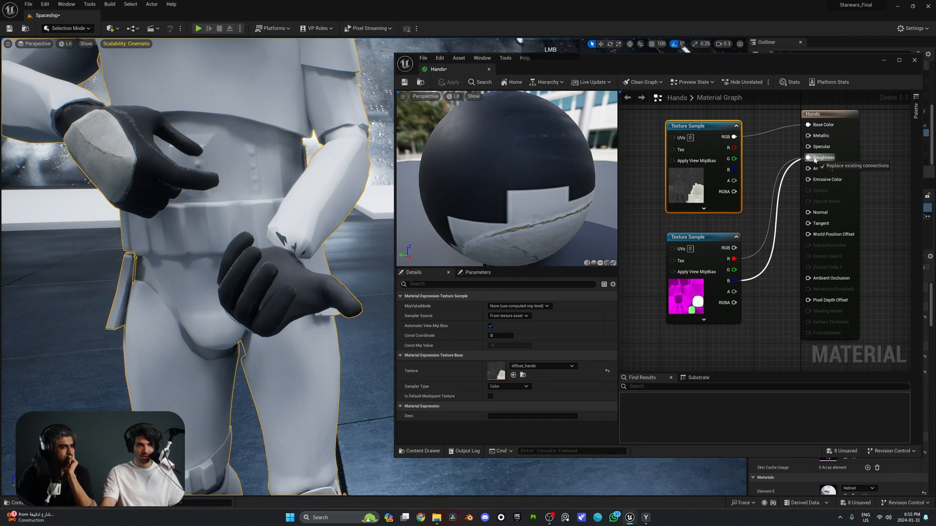
click(810, 158)
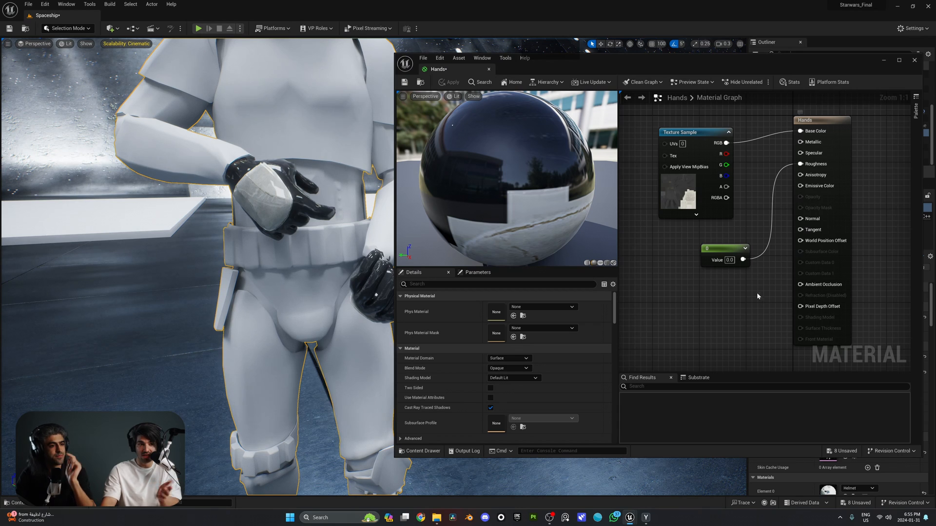
click(451, 81)
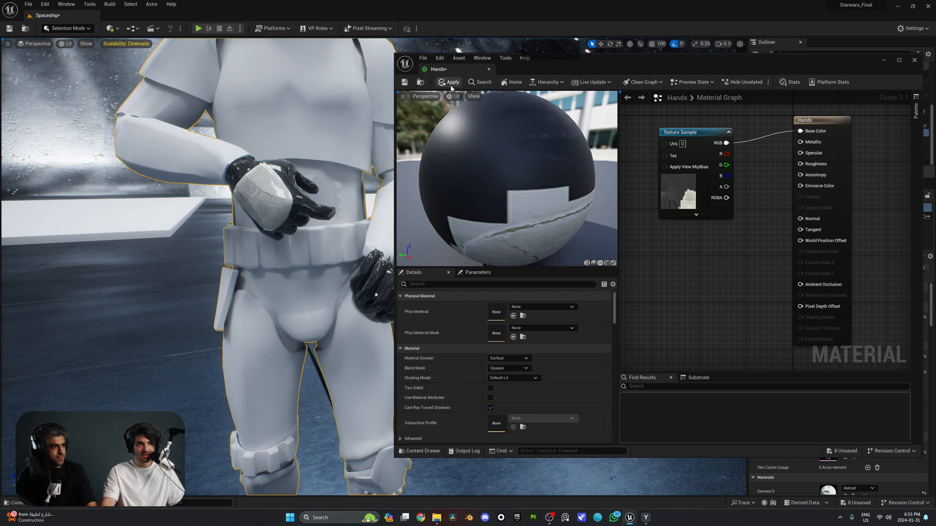
click(452, 82)
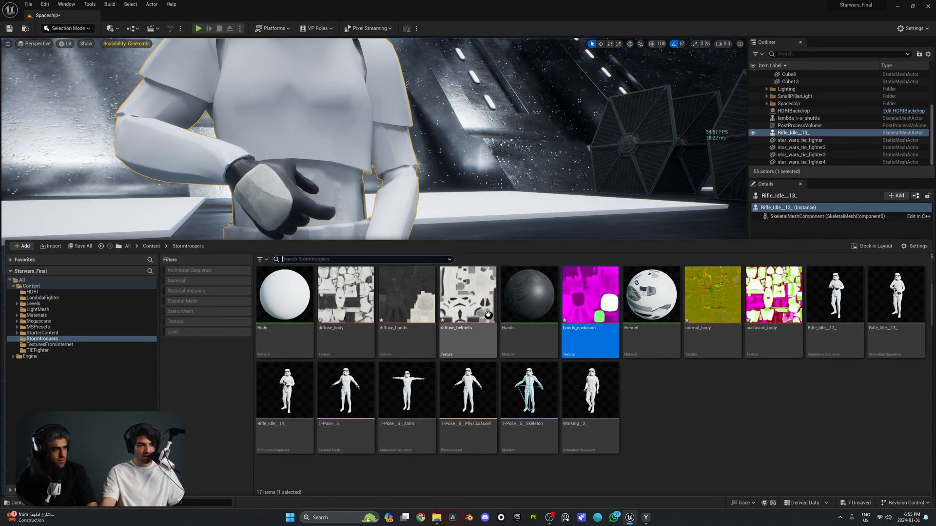
Step: Bring up the Body material graph from the Content Drawer
double_click(284, 294)
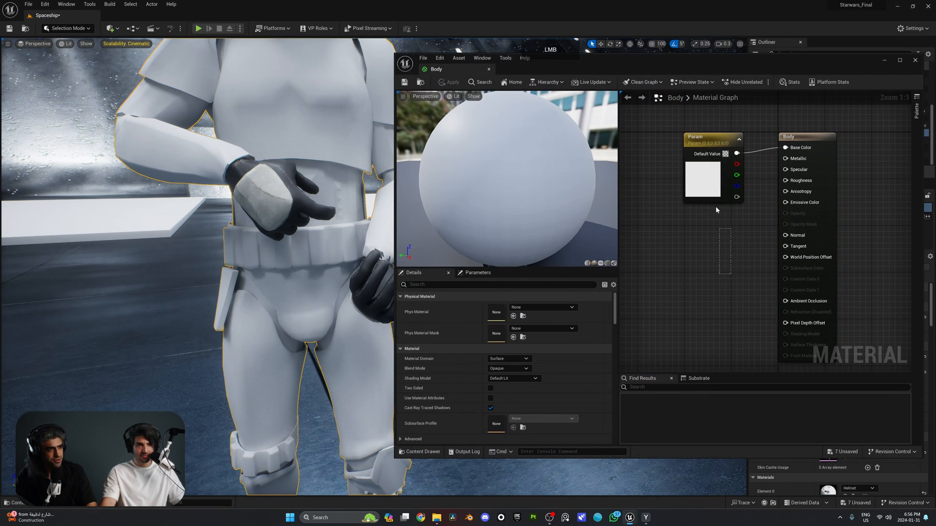